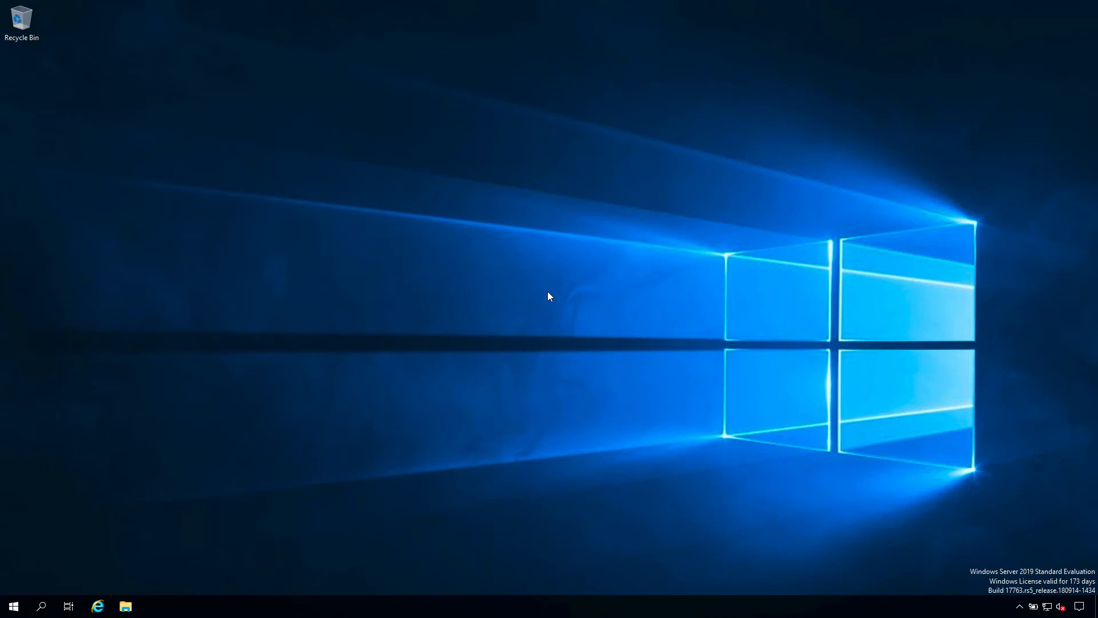
{"action": "mouse_move", "coordinate": [540, 291]}
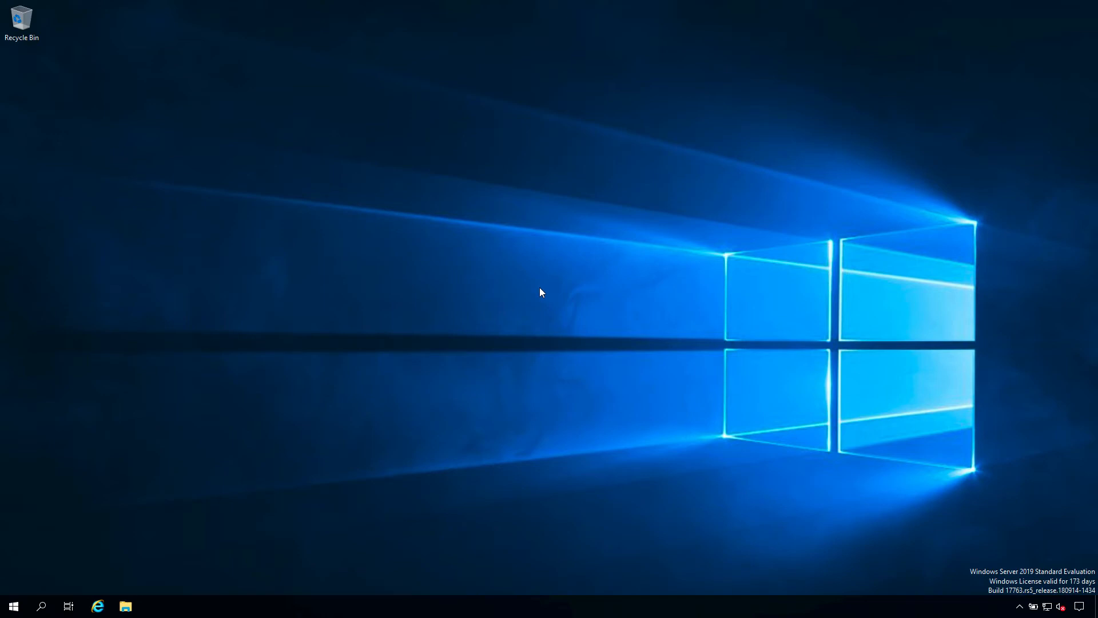
{"action": "mouse_move", "coordinate": [126, 606]}
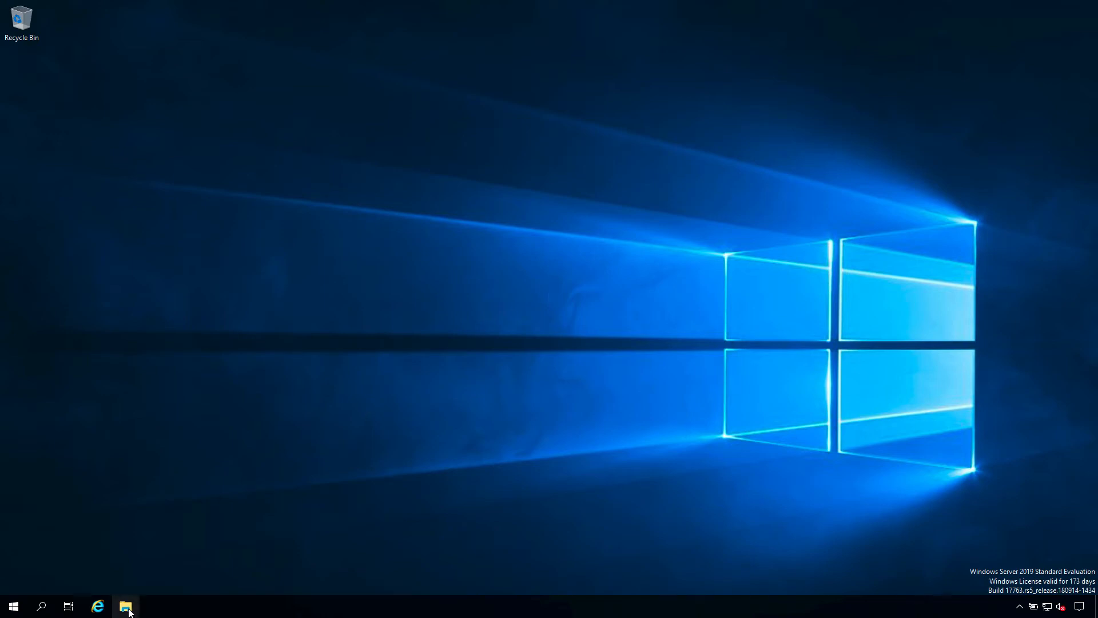
Open File Explorer on the server to view the empty Desktop folder
{"action": "left_click", "coordinate": [126, 606]}
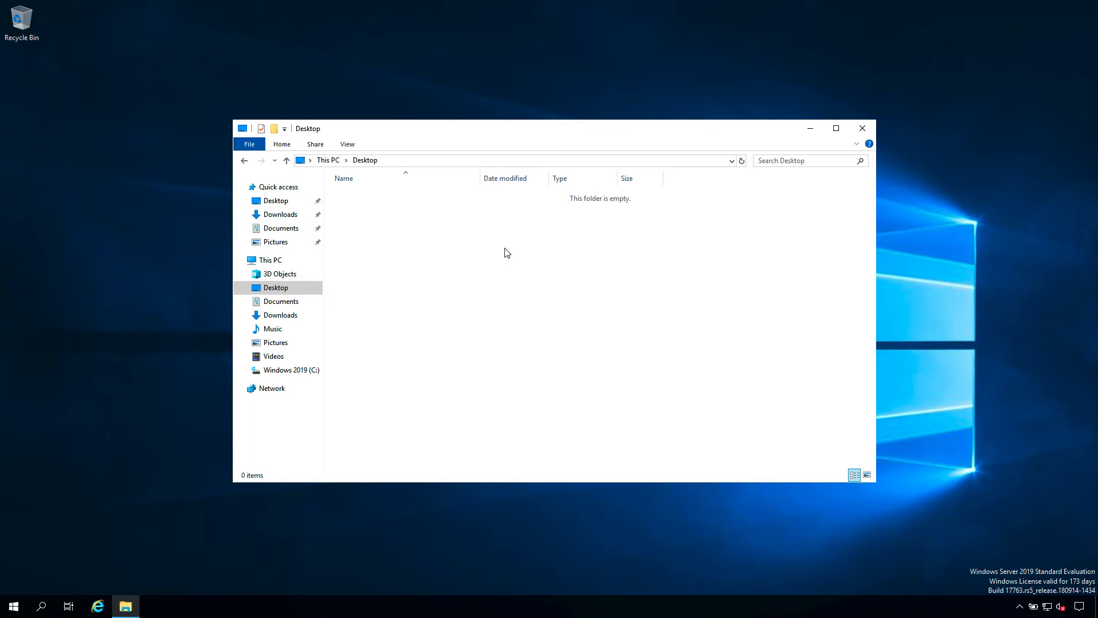
{"action": "mouse_move", "coordinate": [473, 582]}
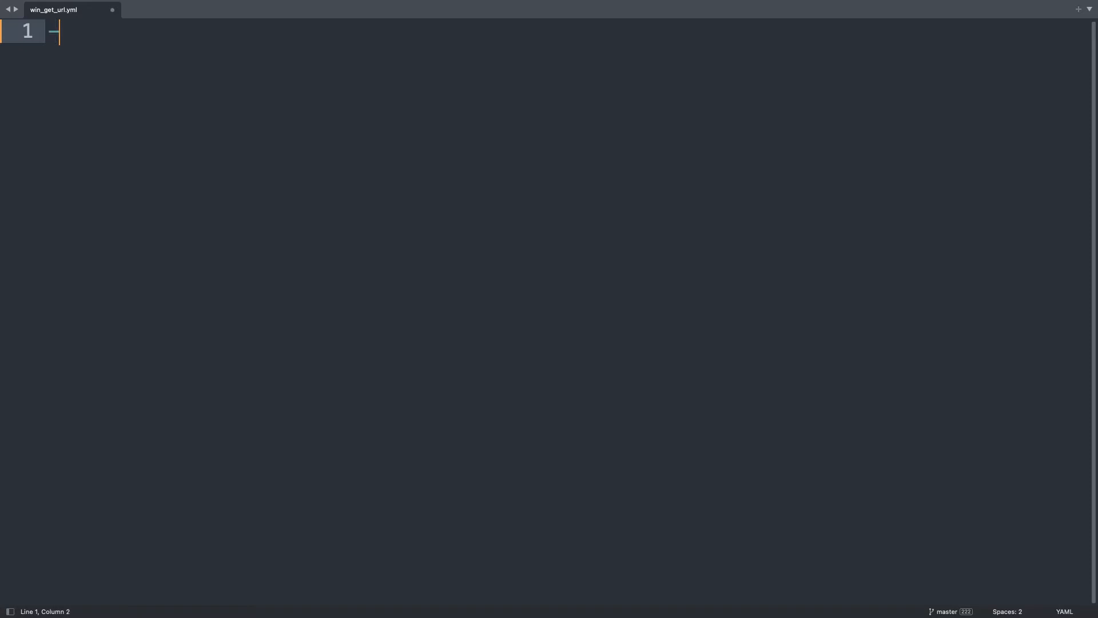
Start the play named 'win_get_url module demo' targeting hosts: all
{"action": "key", "text": "enter"}
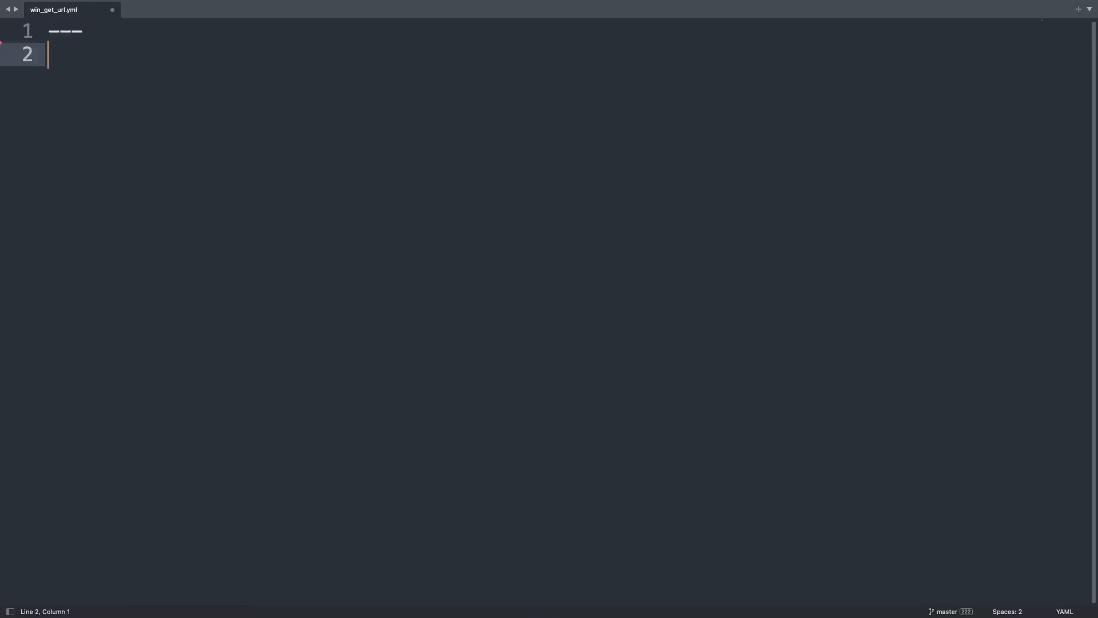
{"action": "type", "text": "- name:"}
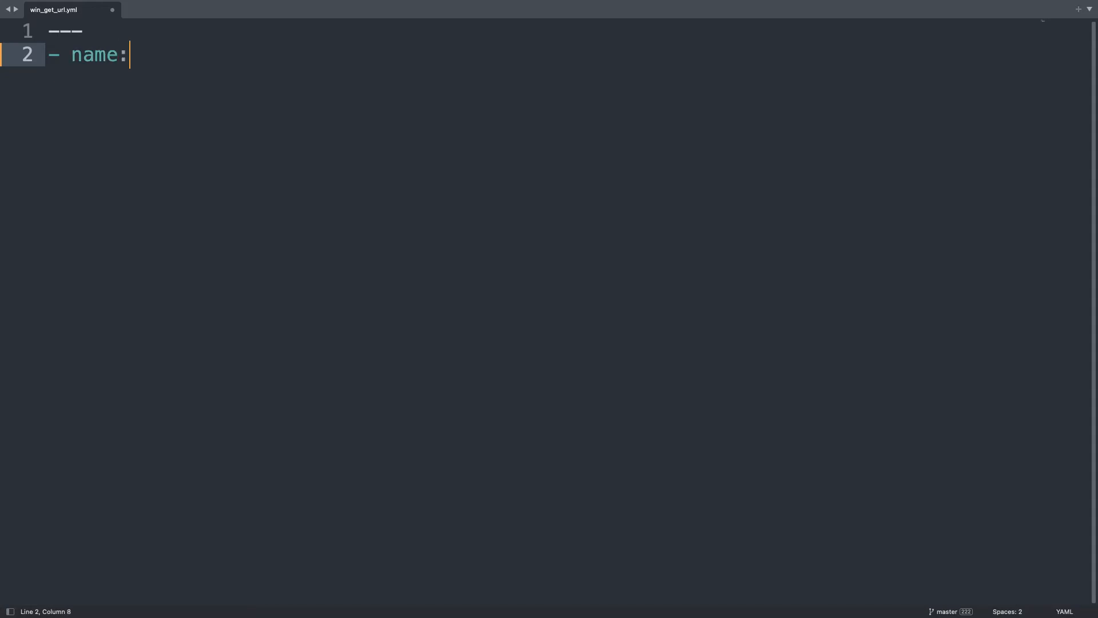
{"action": "type", "text": "win_"}
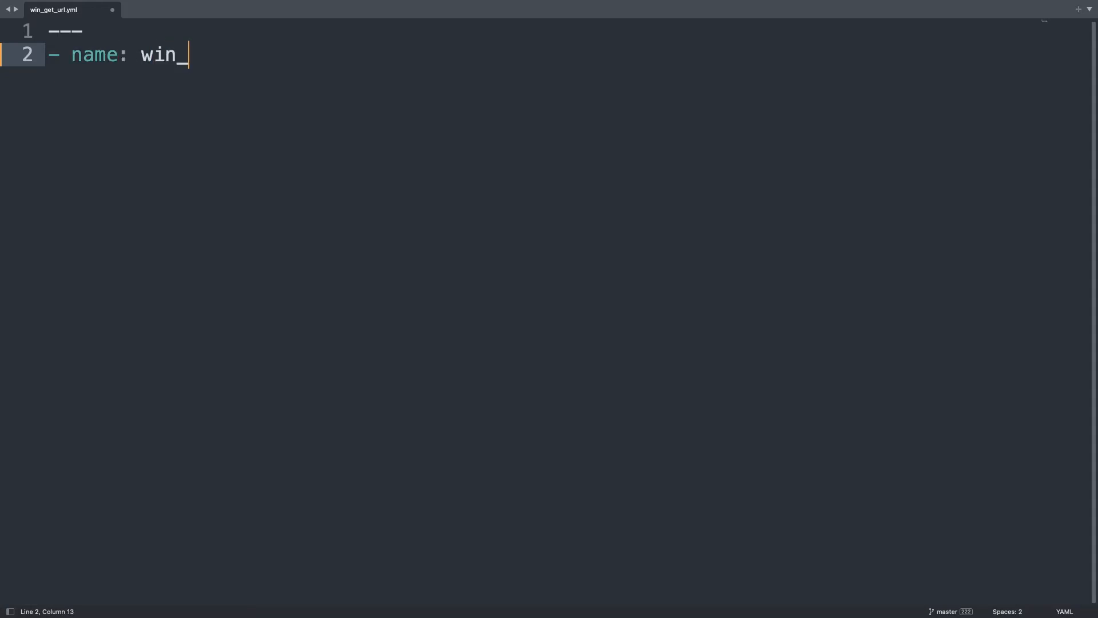
{"action": "type", "text": "get_r"}
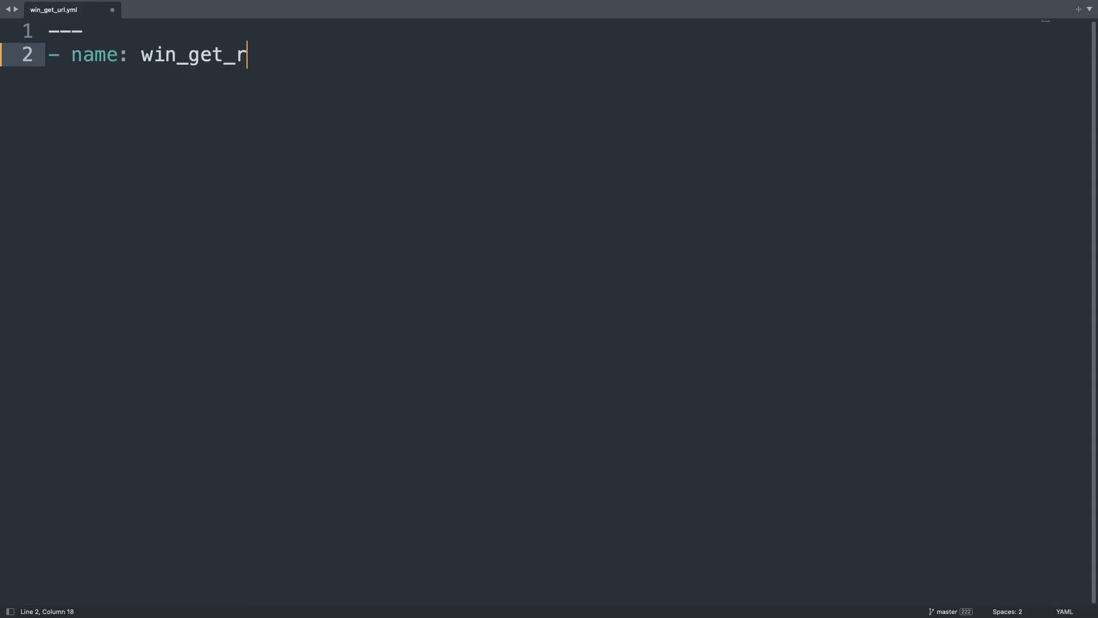
{"action": "type", "text": "url m"}
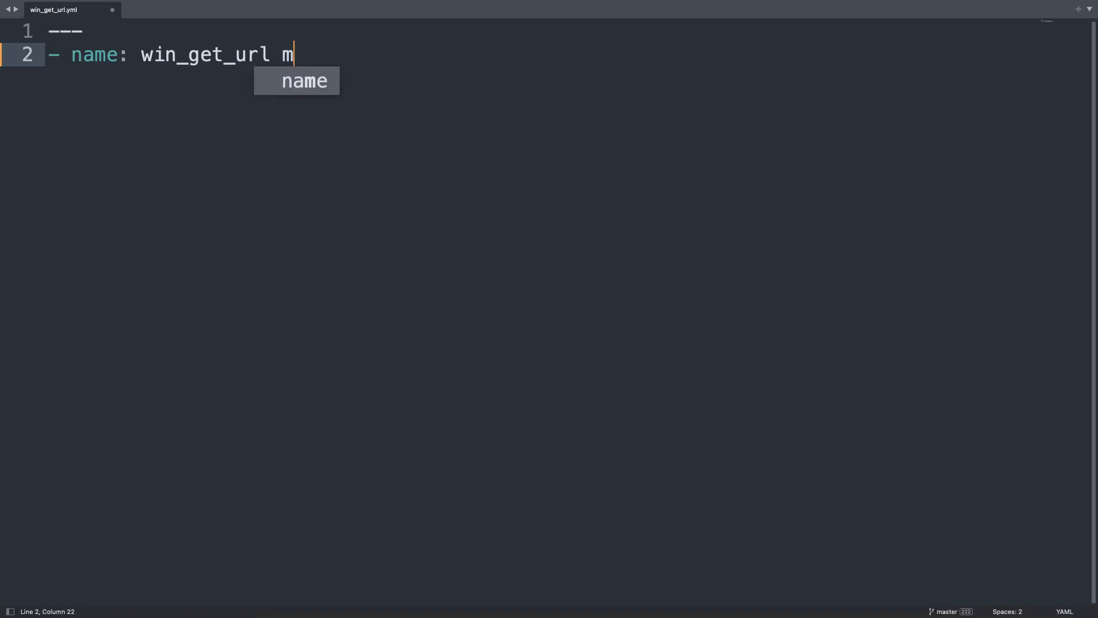
{"action": "type", "text": "odule demo"}
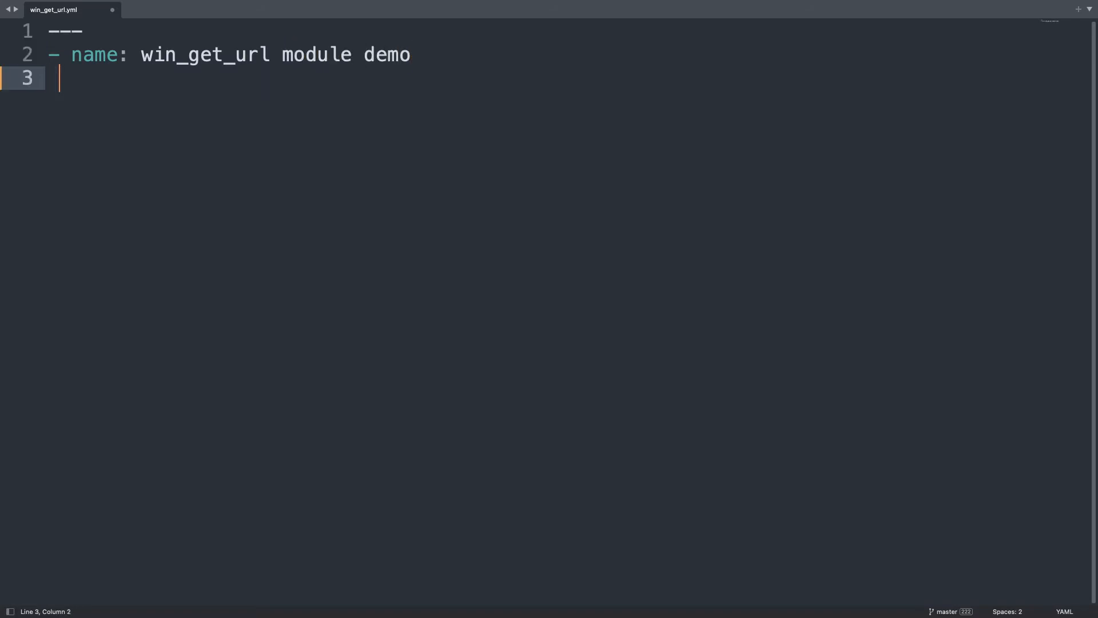
{"action": "type", "text": "ho"}
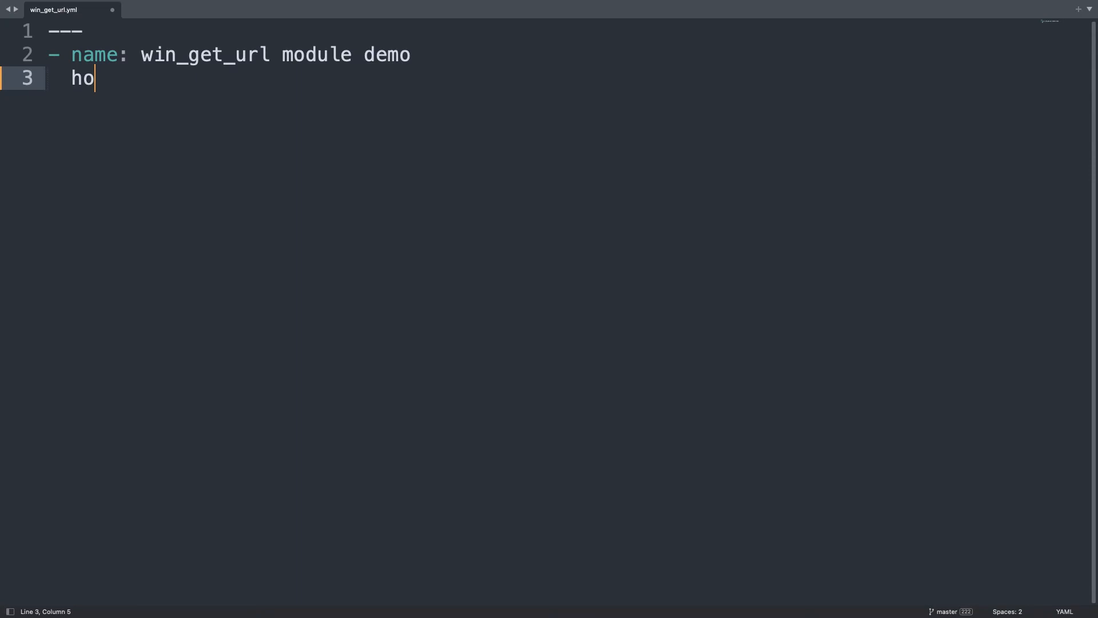
{"action": "type", "text": "sts: all"}
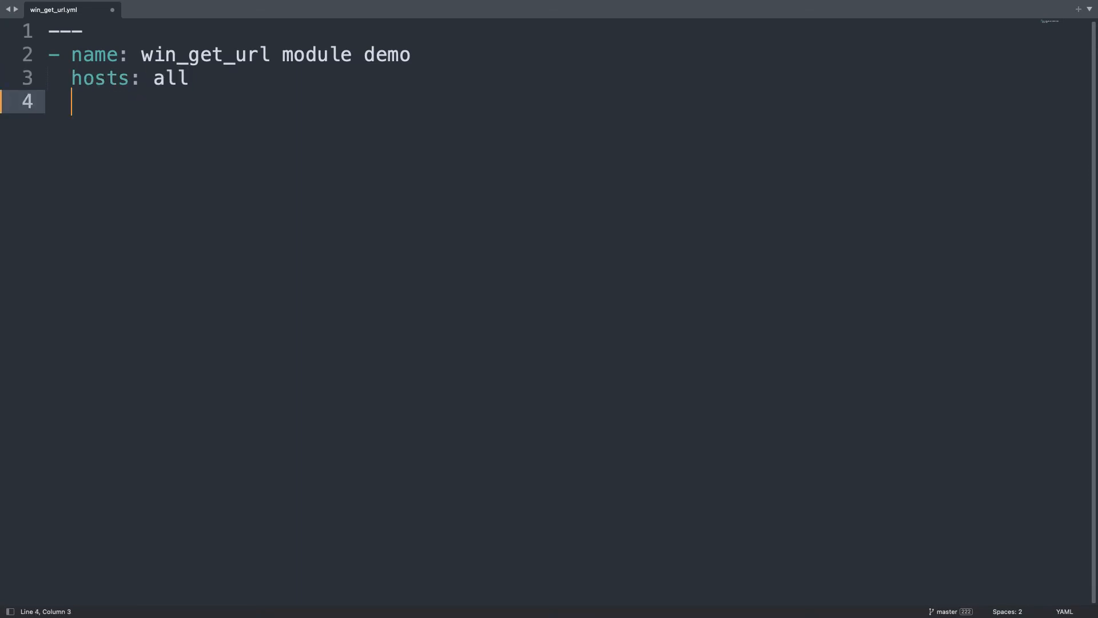
Add become: false and a myurl var pointing to the ansible-2.9.25.tar.gz release URL
{"action": "type", "text": "become: fa"}
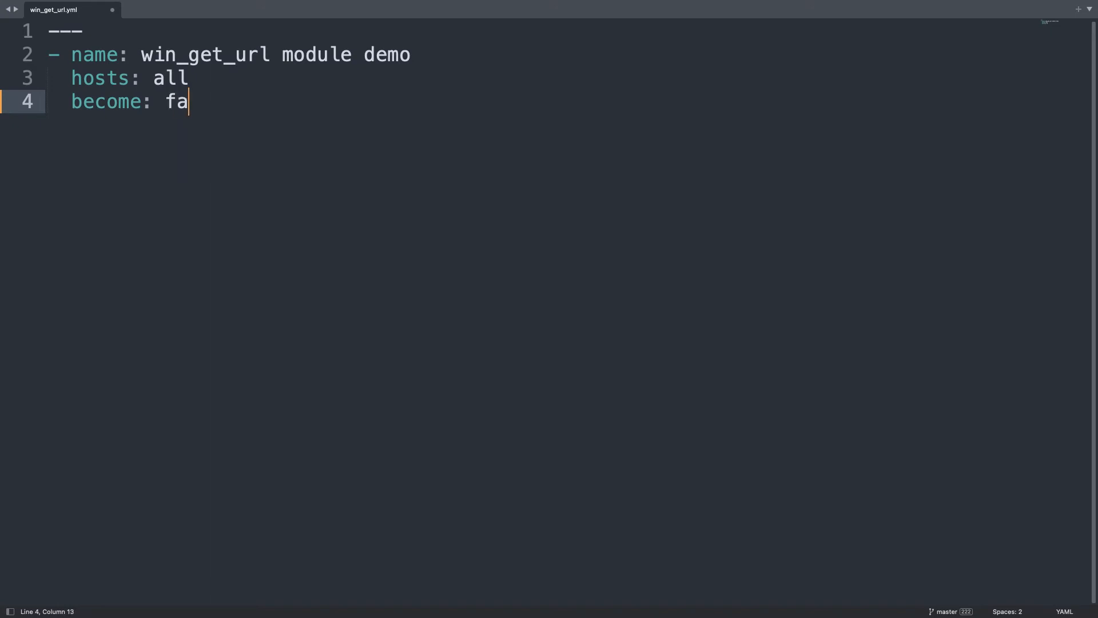
{"action": "type", "text": "lse"}
{"action": "type", "text": "vars:"}
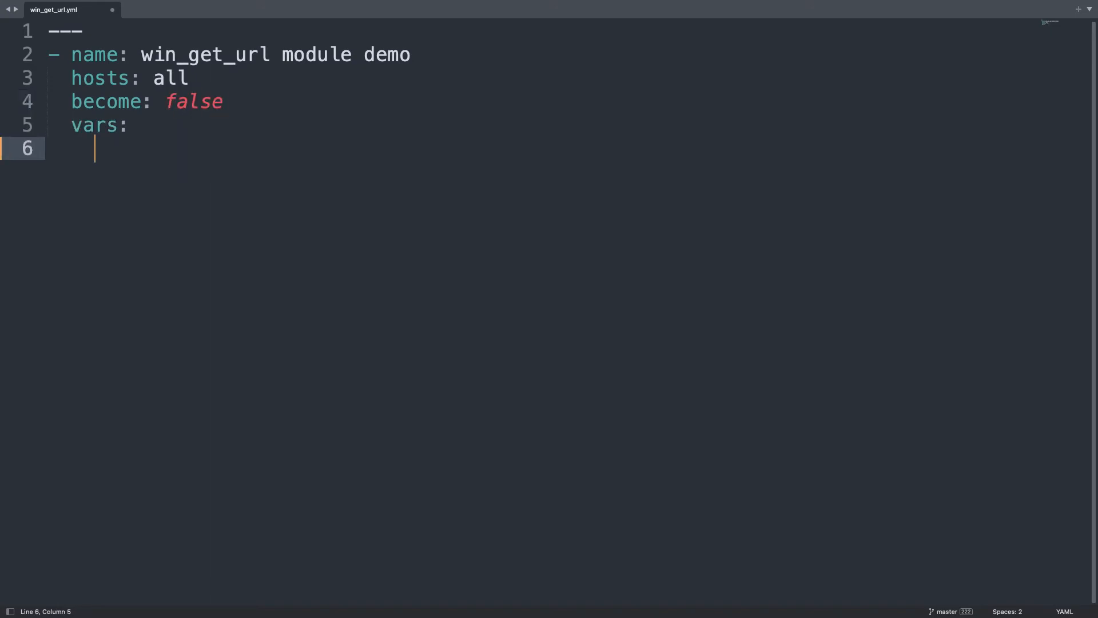
{"action": "type", "text": "myurl"}
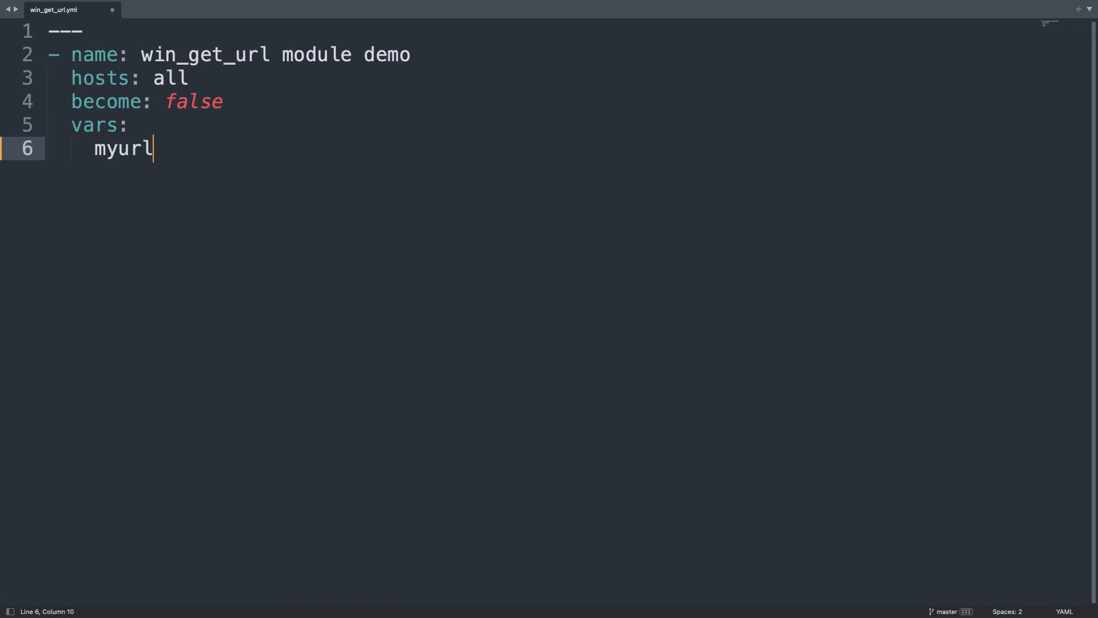
{"action": "type", "text": ": \"\""}
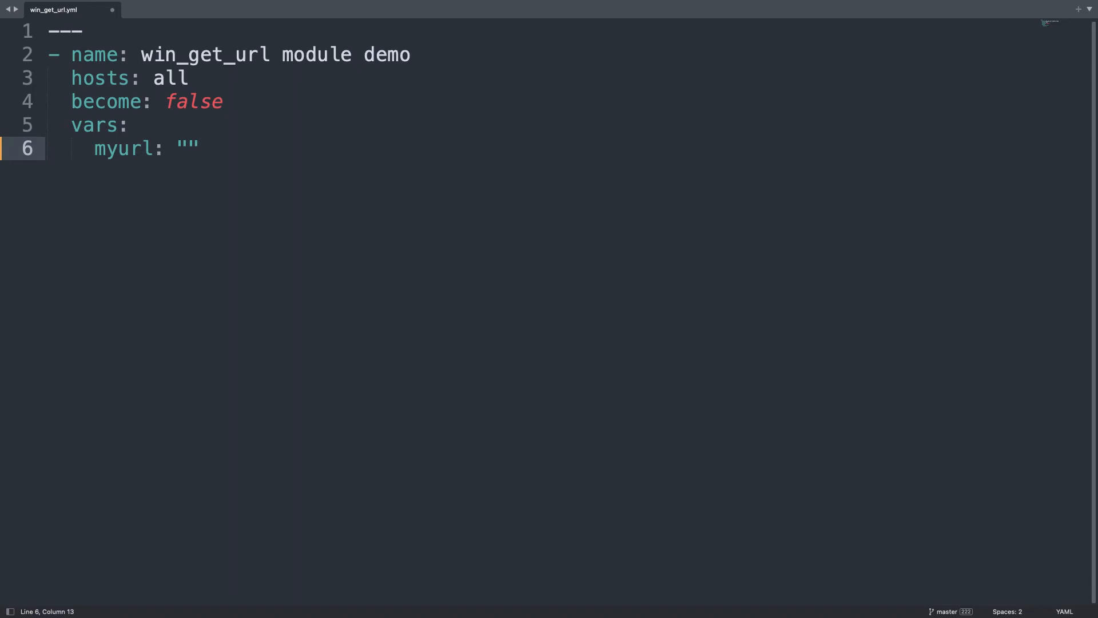
{"action": "type", "text": "https://releases.ansible.com/ansible/ansible-2.9.25.tar.gz"}
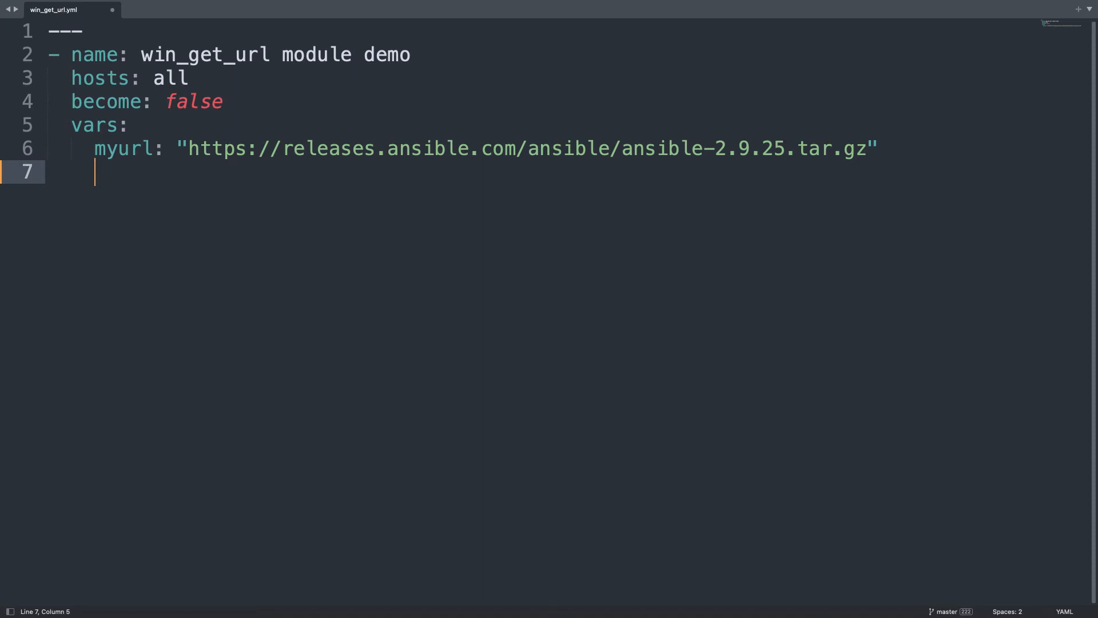
Add a mycrc var with the ansible-2.9.25.tar.gz.sha checksum URL
{"action": "type", "text": "mycrs"}
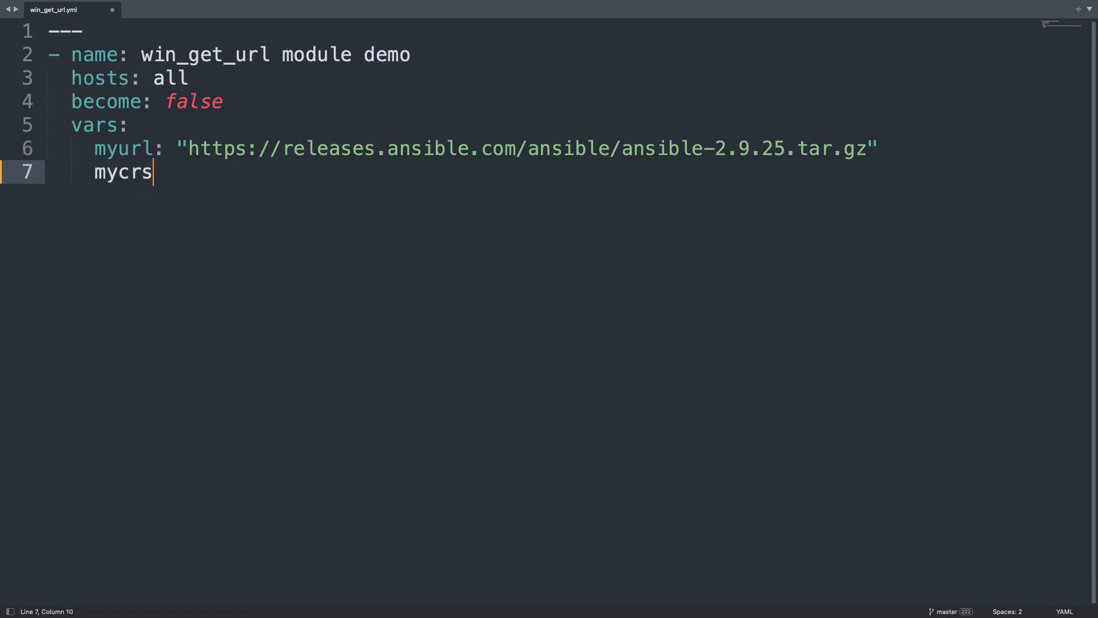
{"action": "type", "text": "c: \"\""}
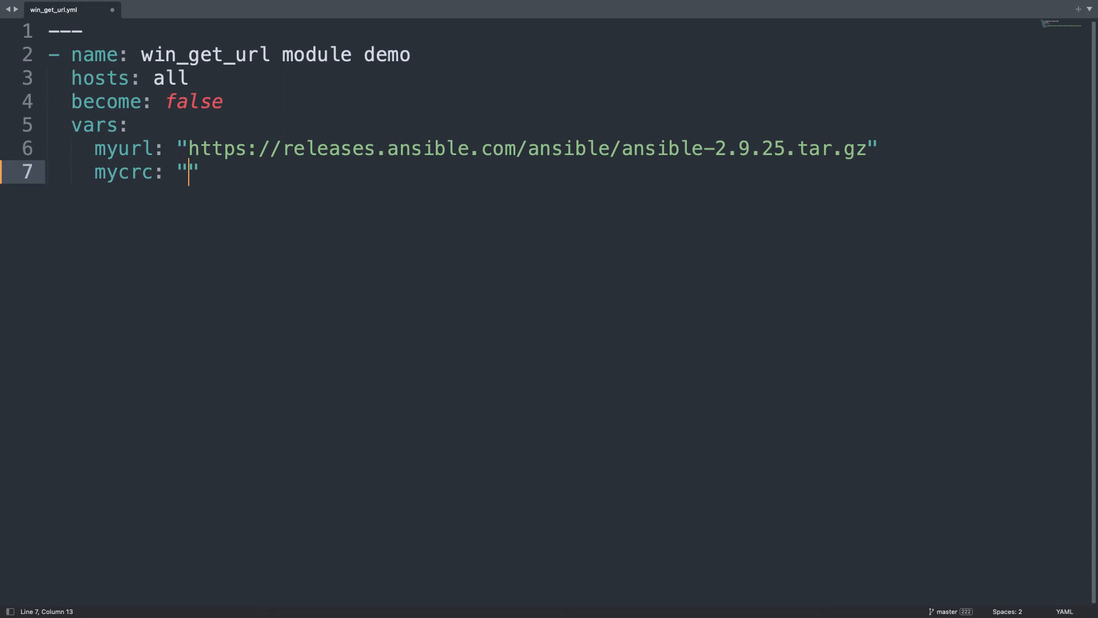
{"action": "type", "text": "https://releases.ansible.com/ansible/ansible-2.9.25.tar.gz.sha"}
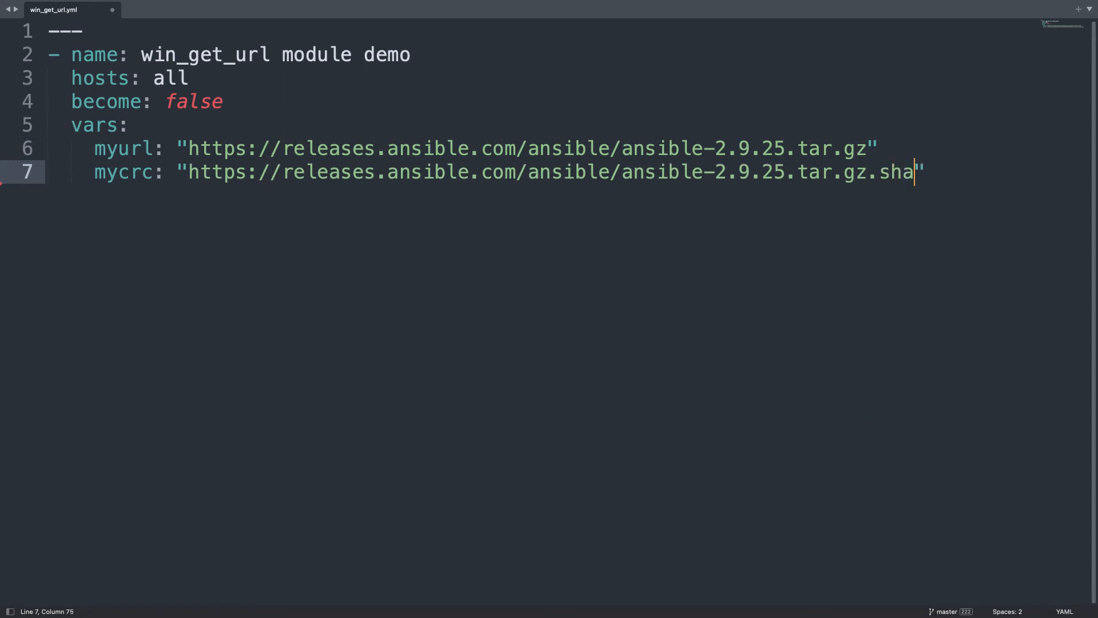
{"action": "key", "text": "Enter"}
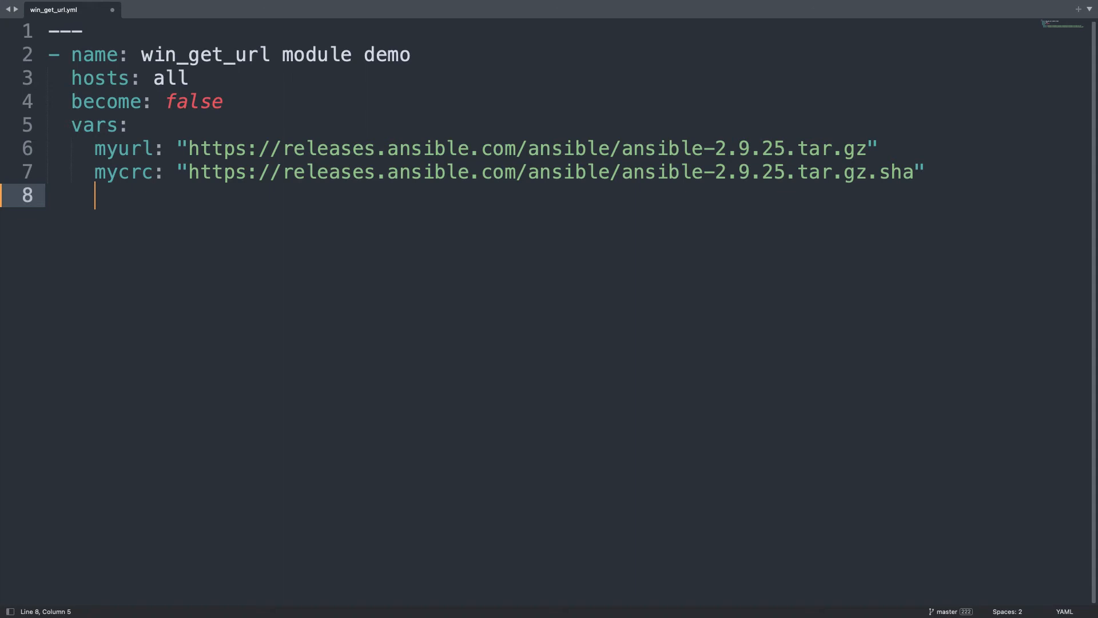
Add mycrc_algorithm: "sha256" and begin the mydest key
{"action": "type", "text": "mycrc"}
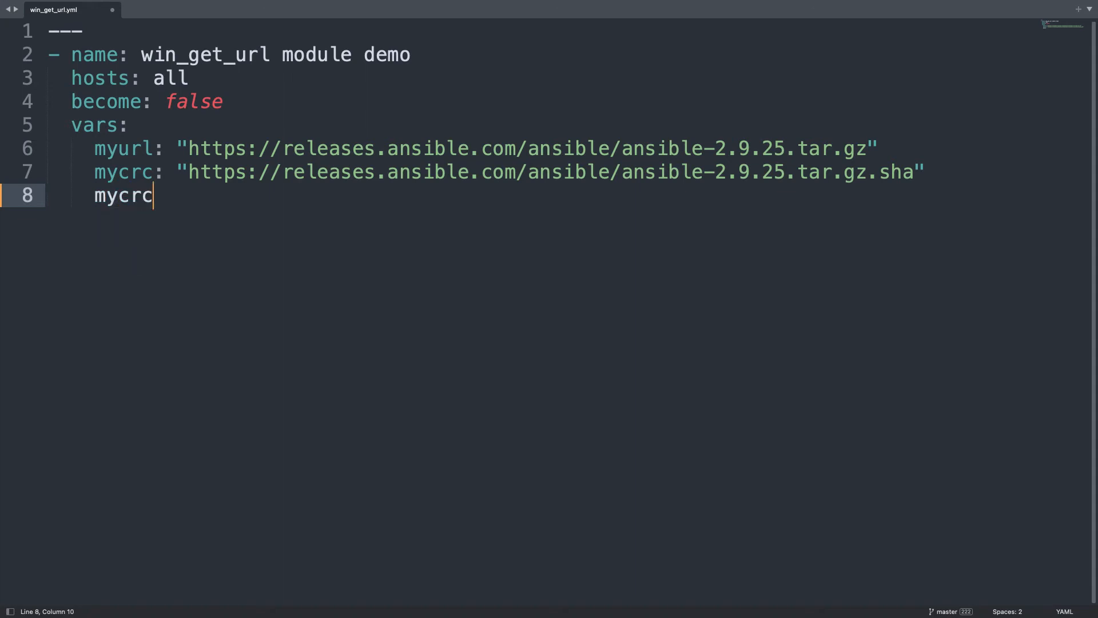
{"action": "type", "text": "_algo"}
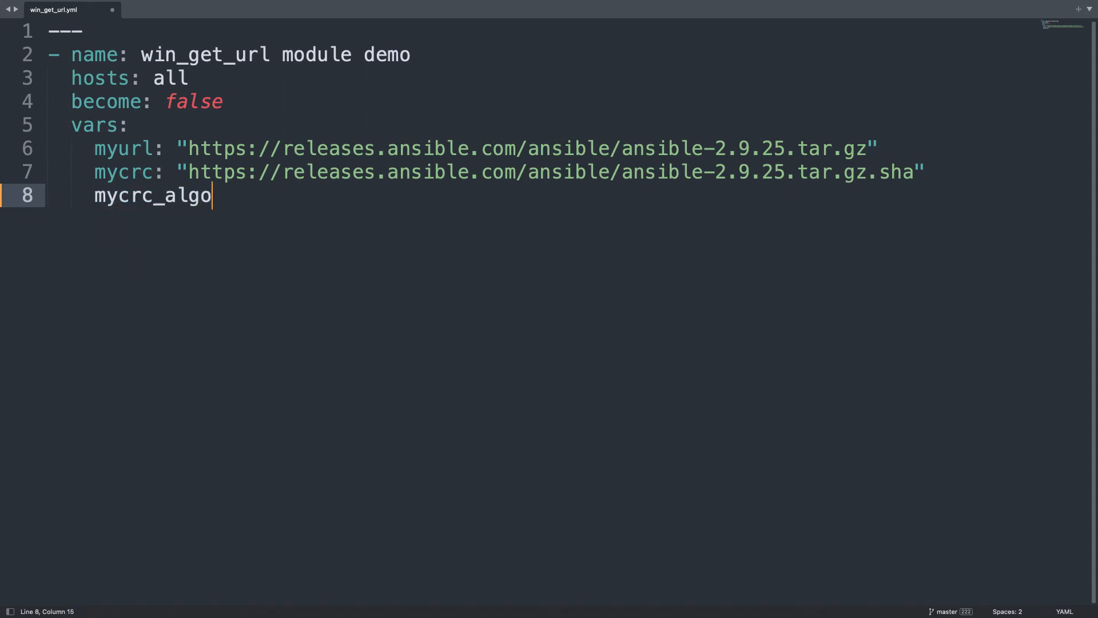
{"action": "type", "text": "rithm:"}
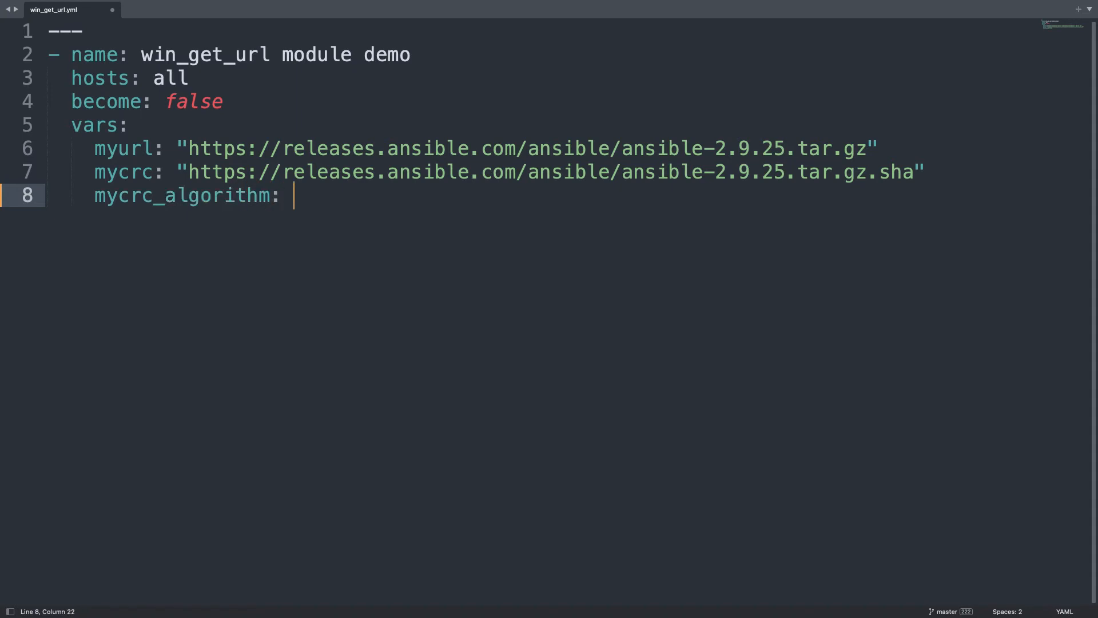
{"action": "type", "text": "\"sha25\""}
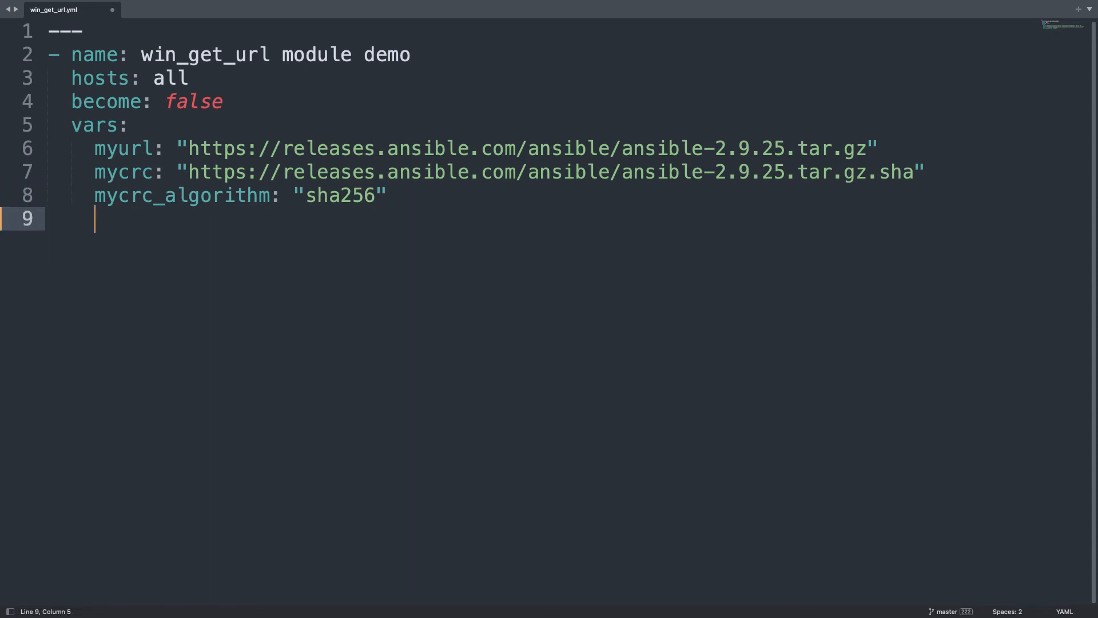
{"action": "type", "text": "myde"}
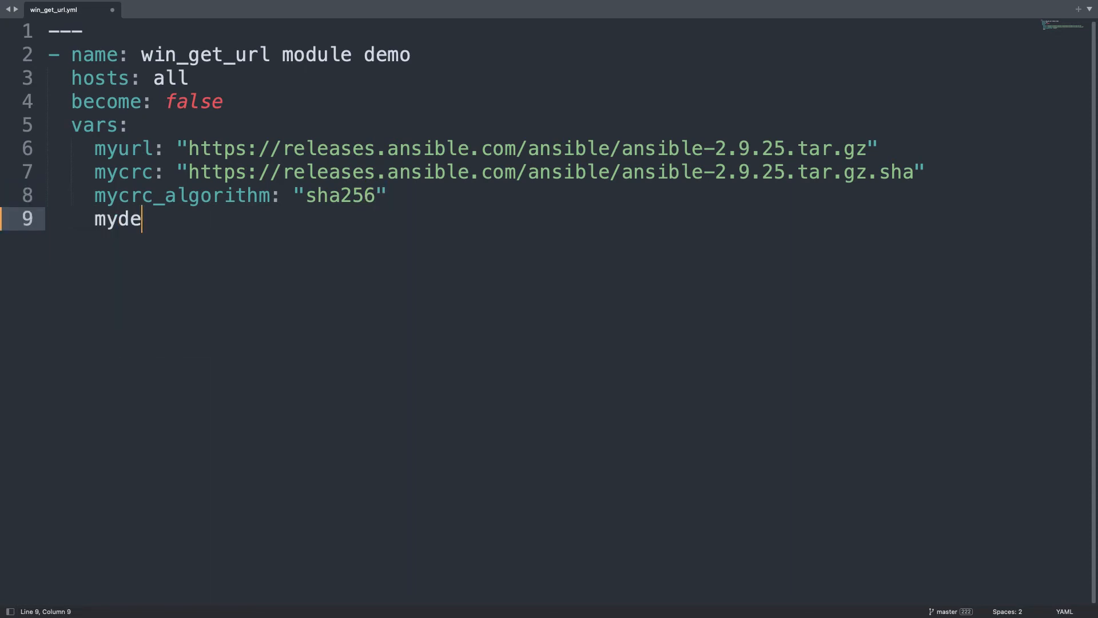
{"action": "type", "text": "st:"}
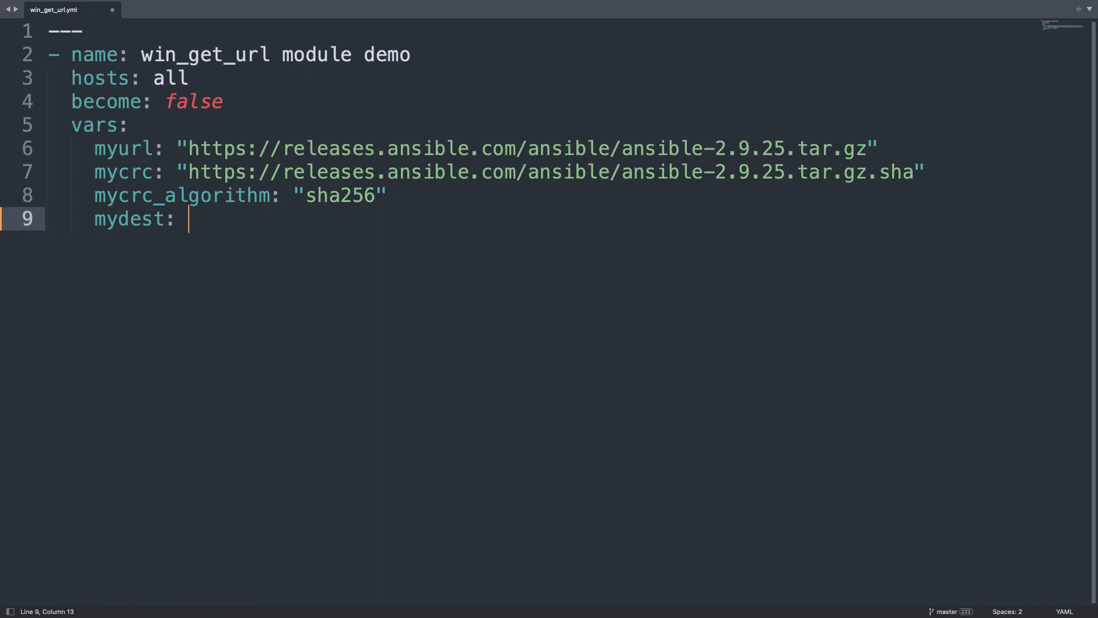
Set mydest to 'C:\Users\vagrant\Desktop\ansible-2.9.25.tar.gz' and start the tasks section
{"action": "type", "text": "'C"}
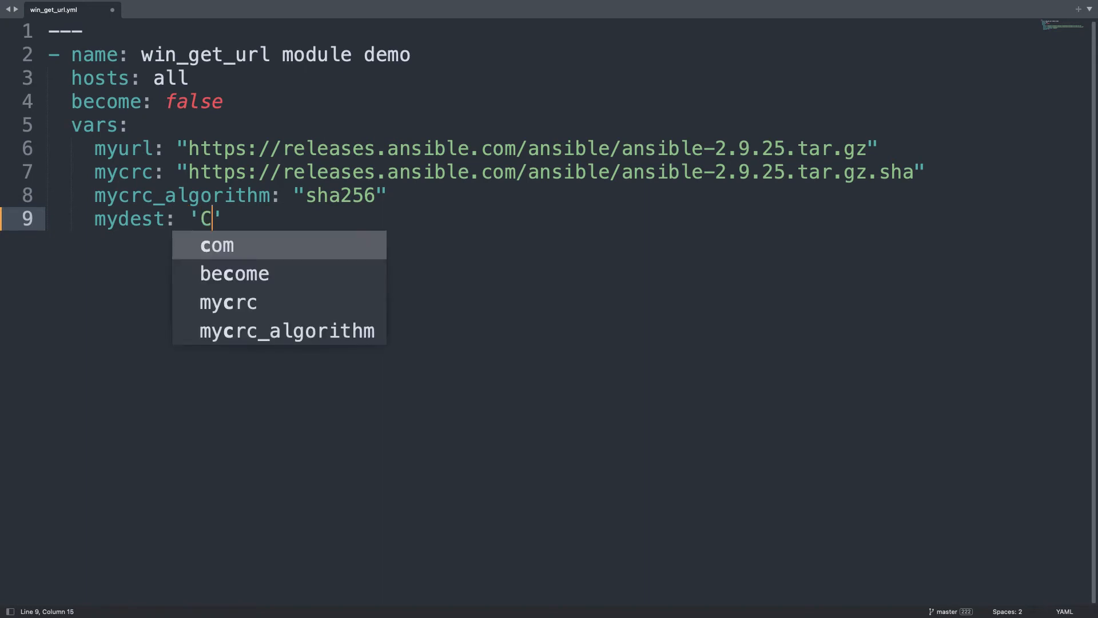
{"action": "type", "text": ":\\"}
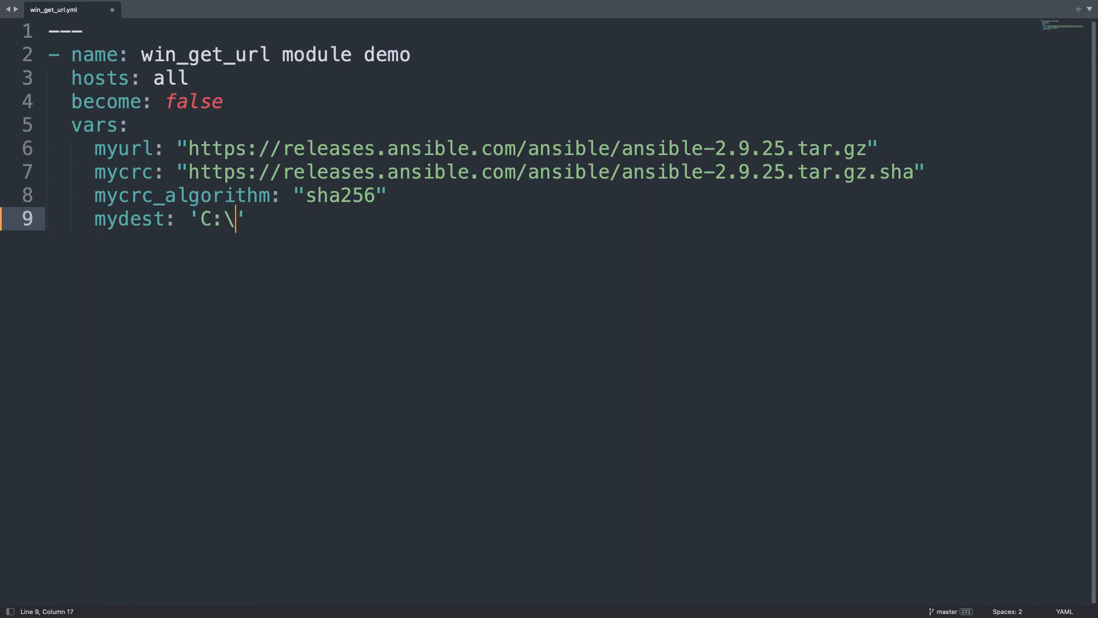
{"action": "type", "text": "Users"}
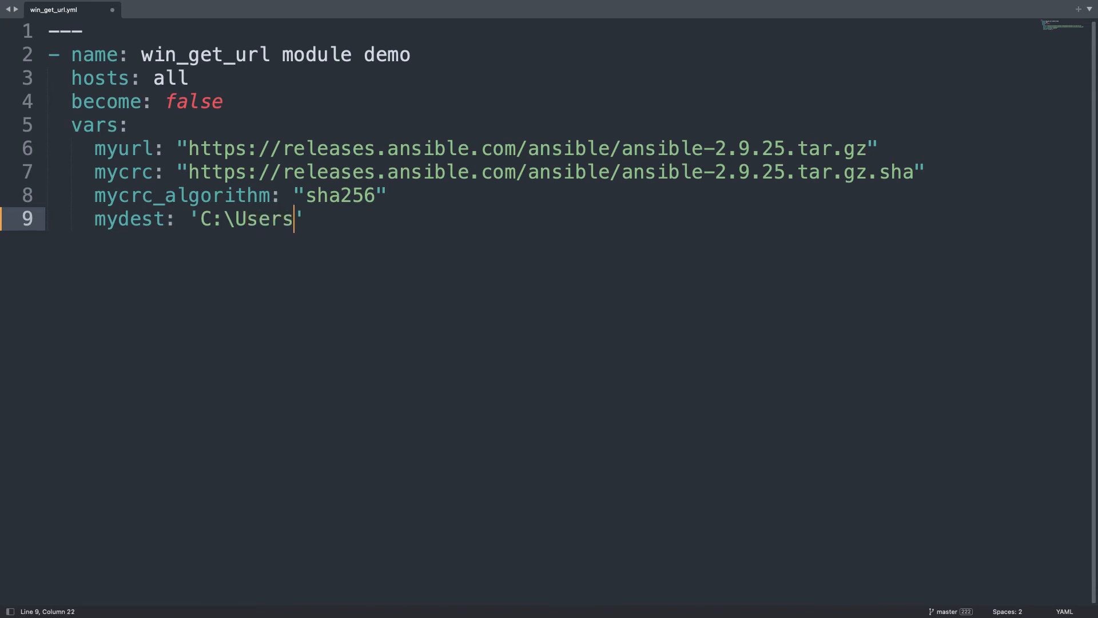
{"action": "type", "text": "\\va"}
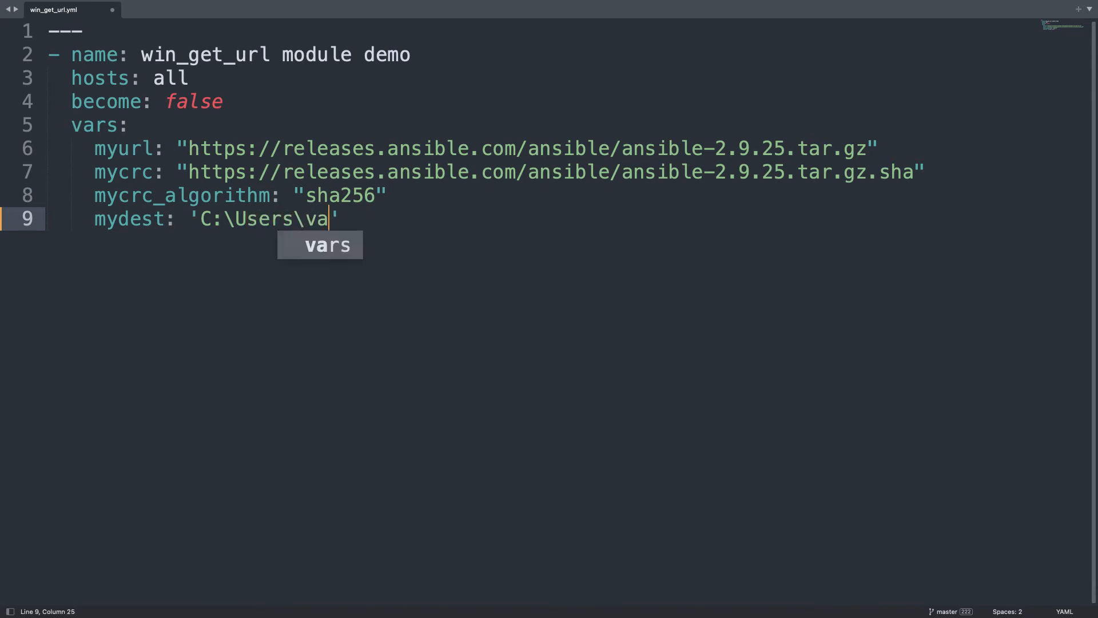
{"action": "type", "text": "grant\\"}
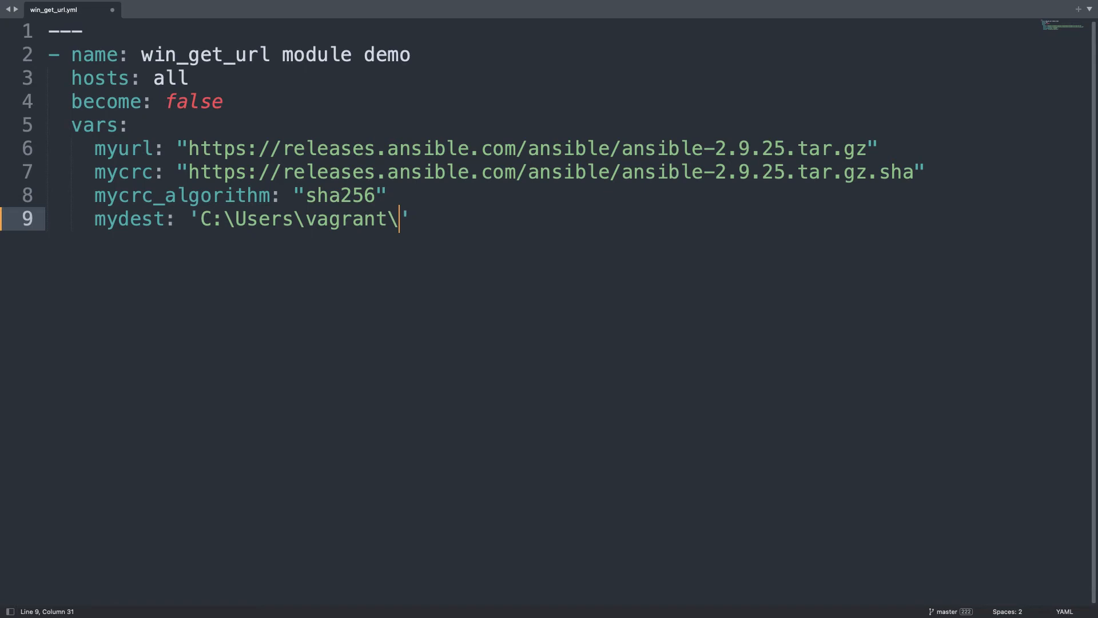
{"action": "type", "text": "Des"}
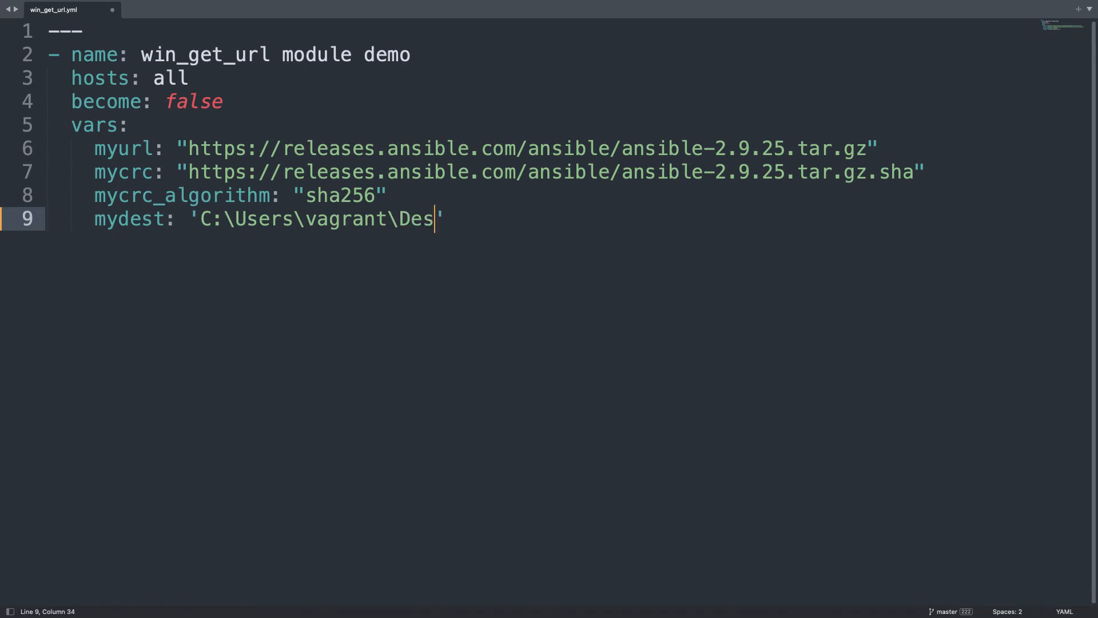
{"action": "type", "text": "ktop"}
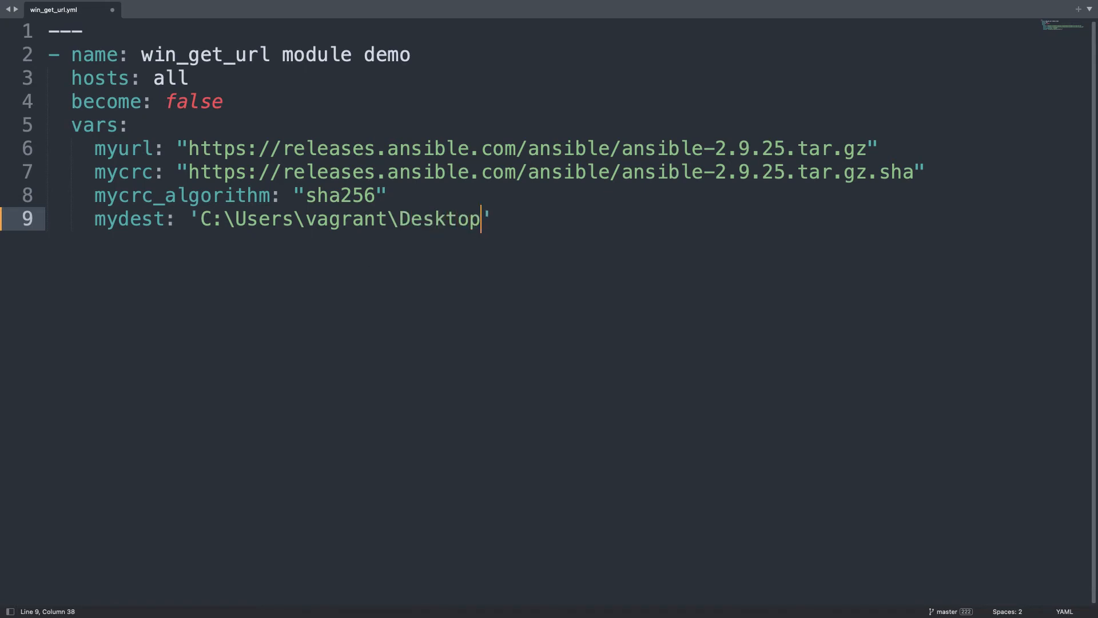
{"action": "left_click", "coordinate": [492, 147]}
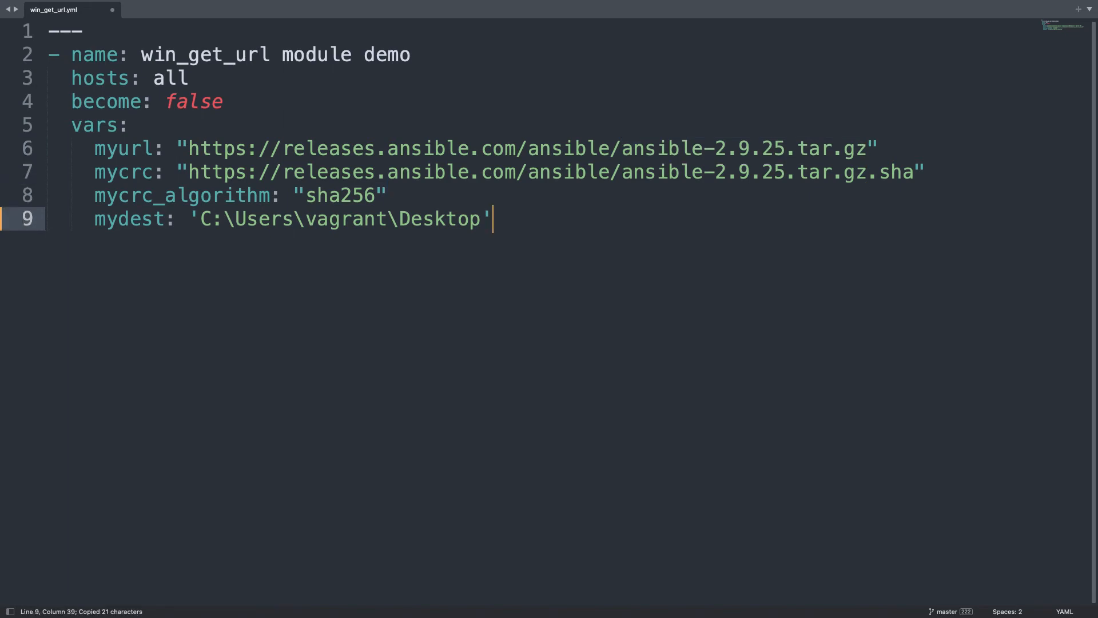
{"action": "type", "text": "\\ansible-2.9.25.tar.gz"}
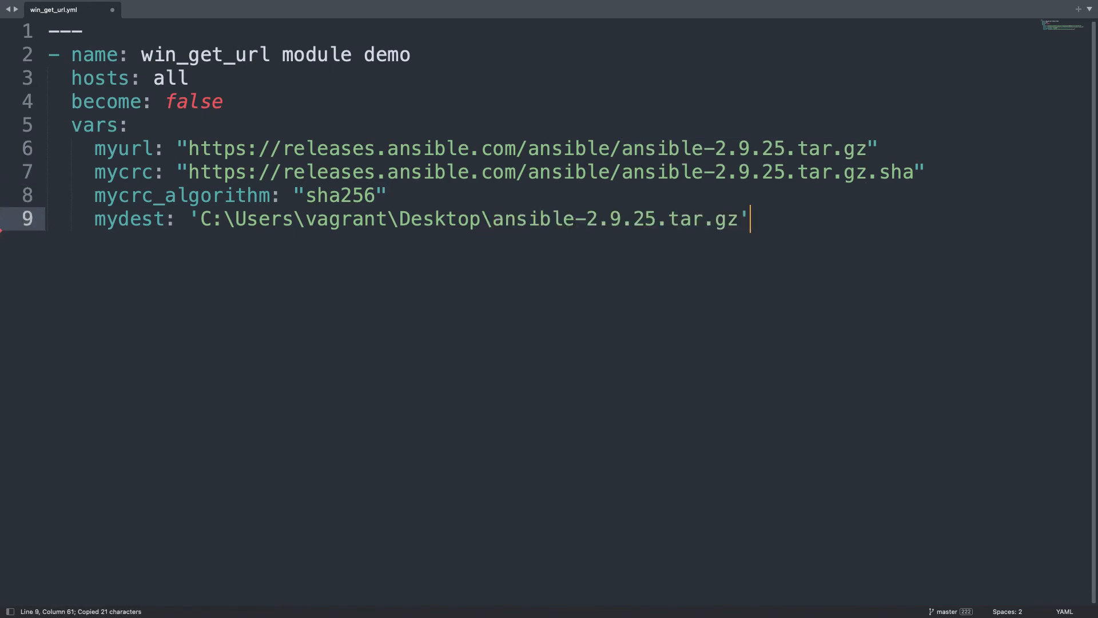
{"action": "key", "text": "Return"}
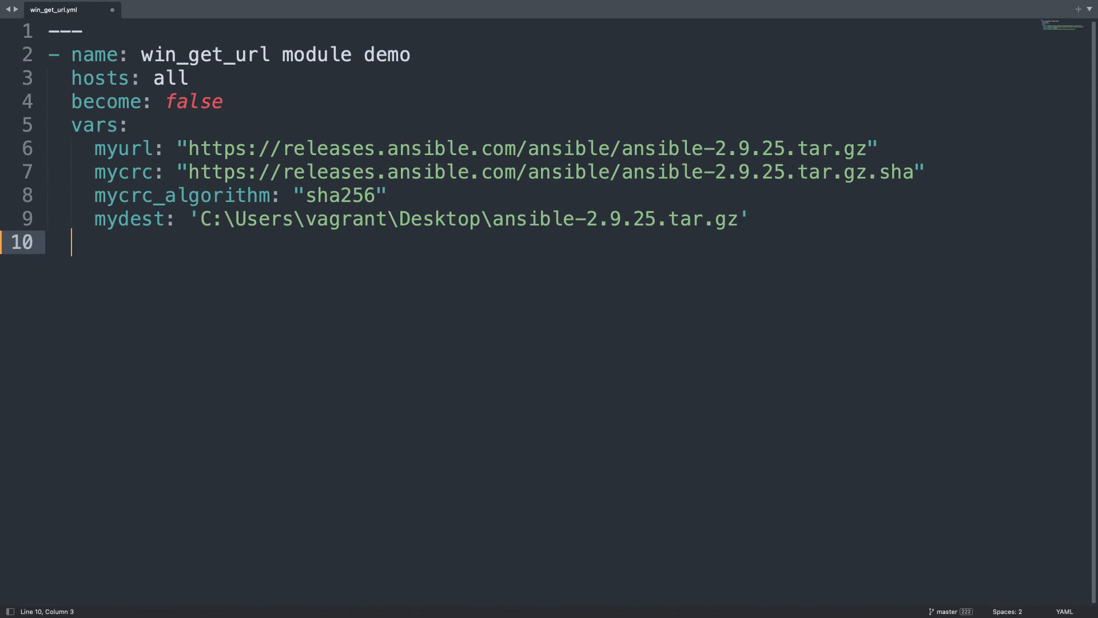
{"action": "type", "text": "tasks:"}
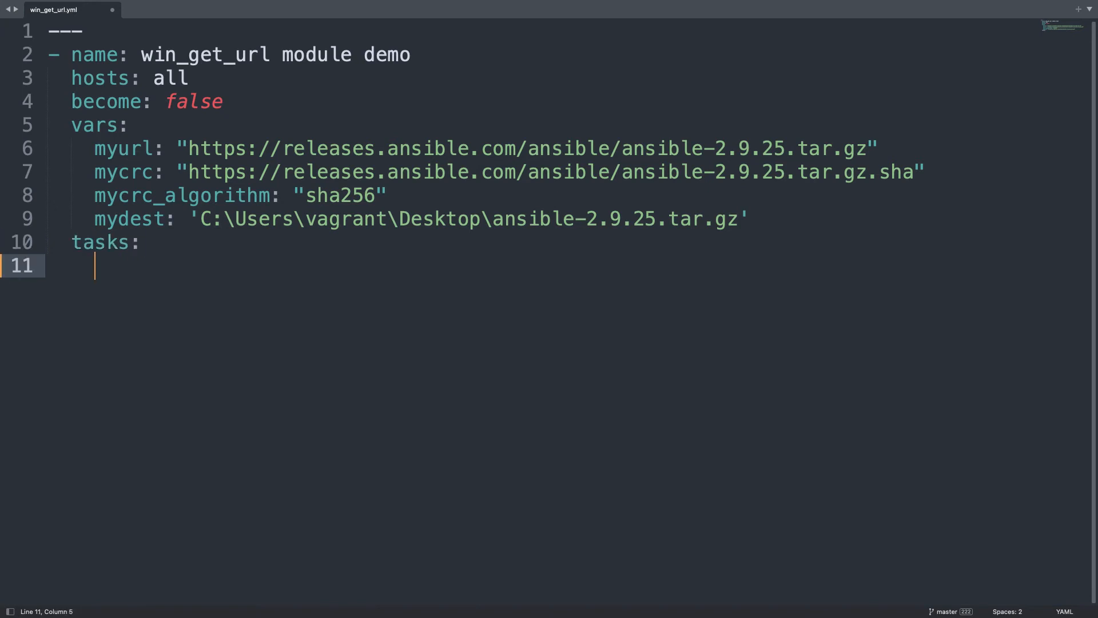
Add a 'download file' task using the ansible.windows.win_get_url module
{"action": "type", "text": "-"}
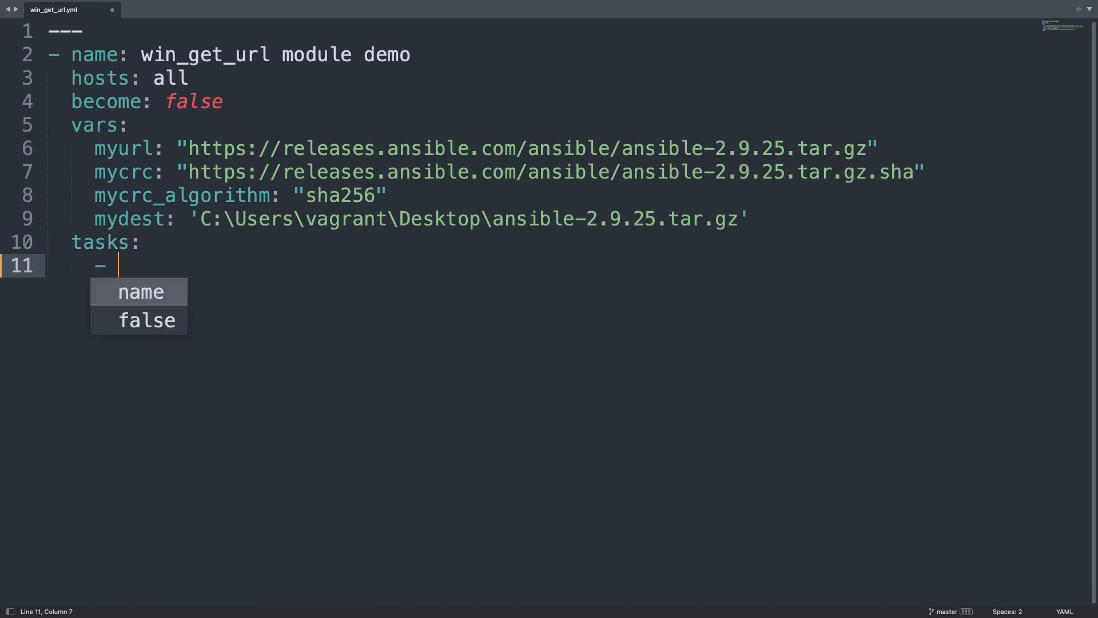
{"action": "type", "text": "name: down"}
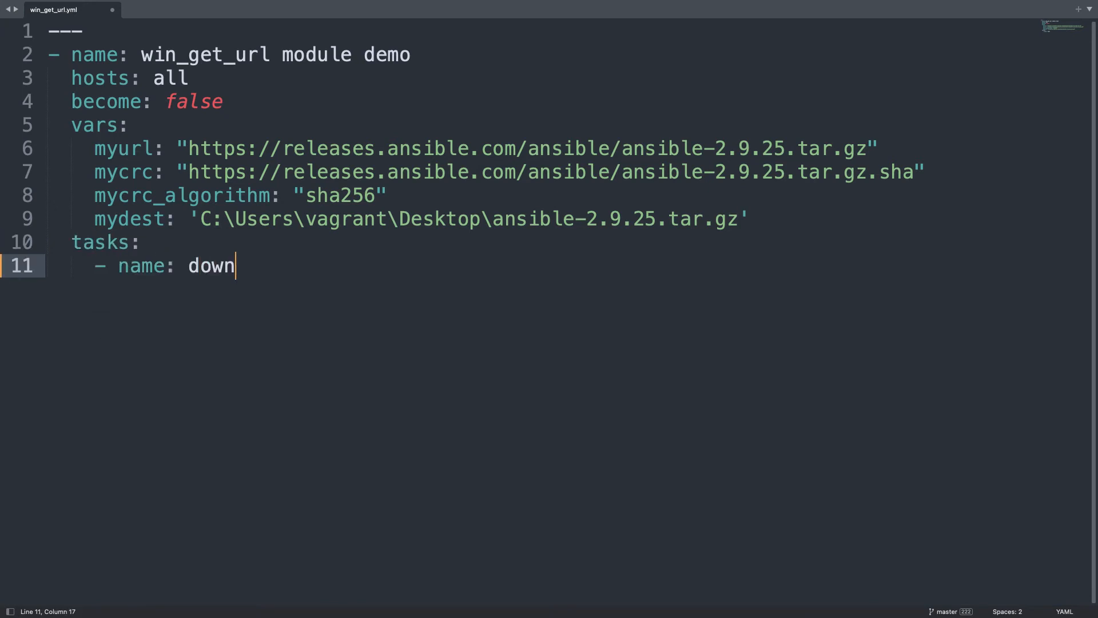
{"action": "type", "text": "load file"}
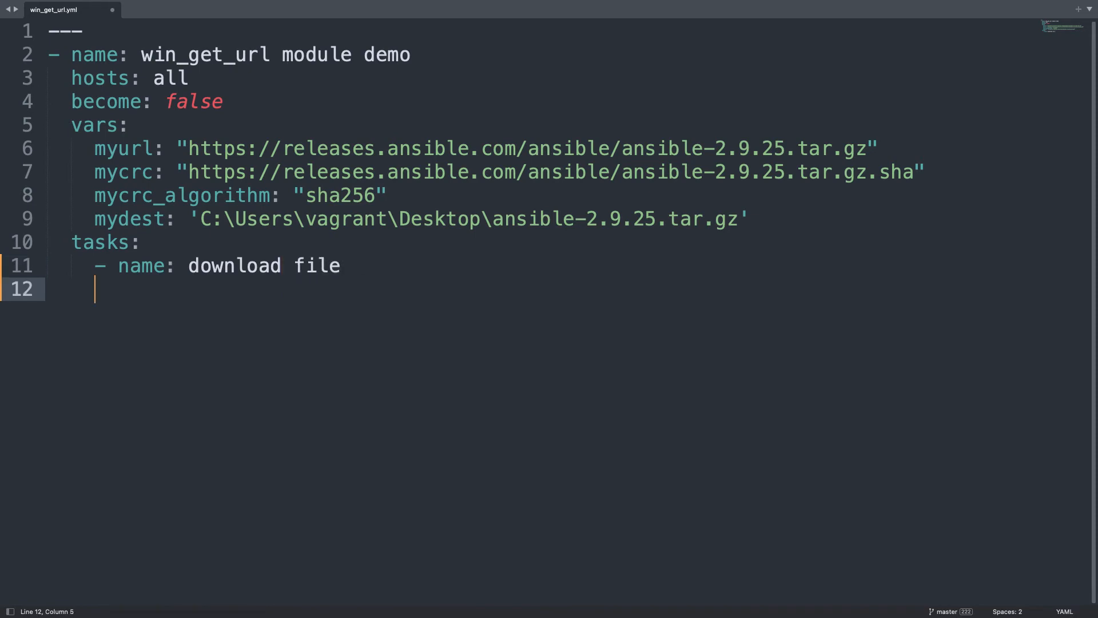
{"action": "type", "text": "ansible"}
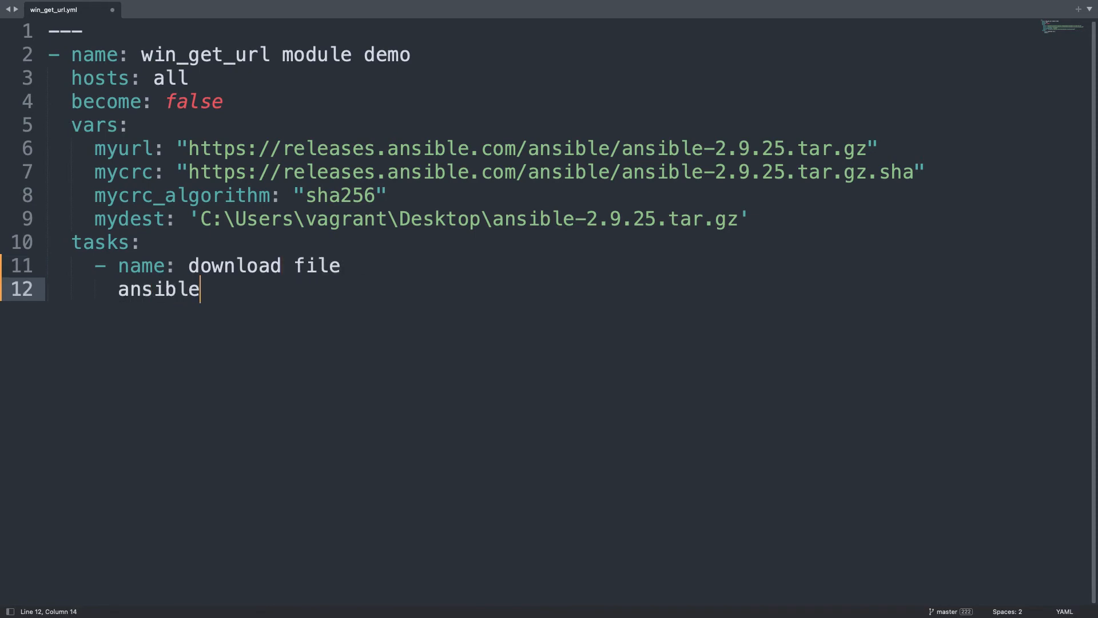
{"action": "type", "text": ".windows."}
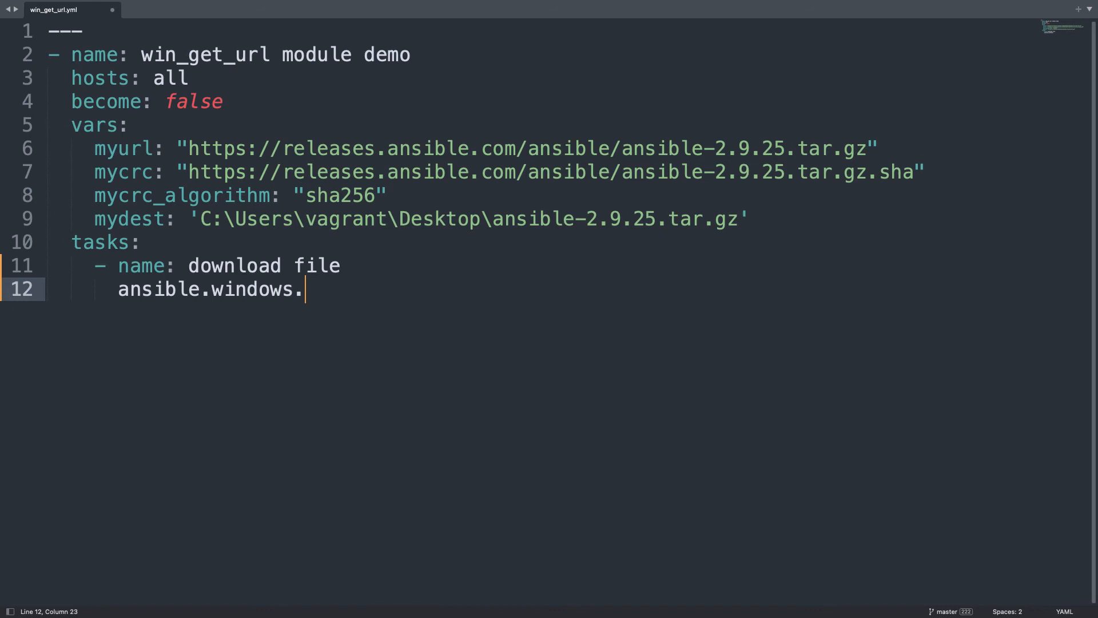
{"action": "type", "text": "win_get_"}
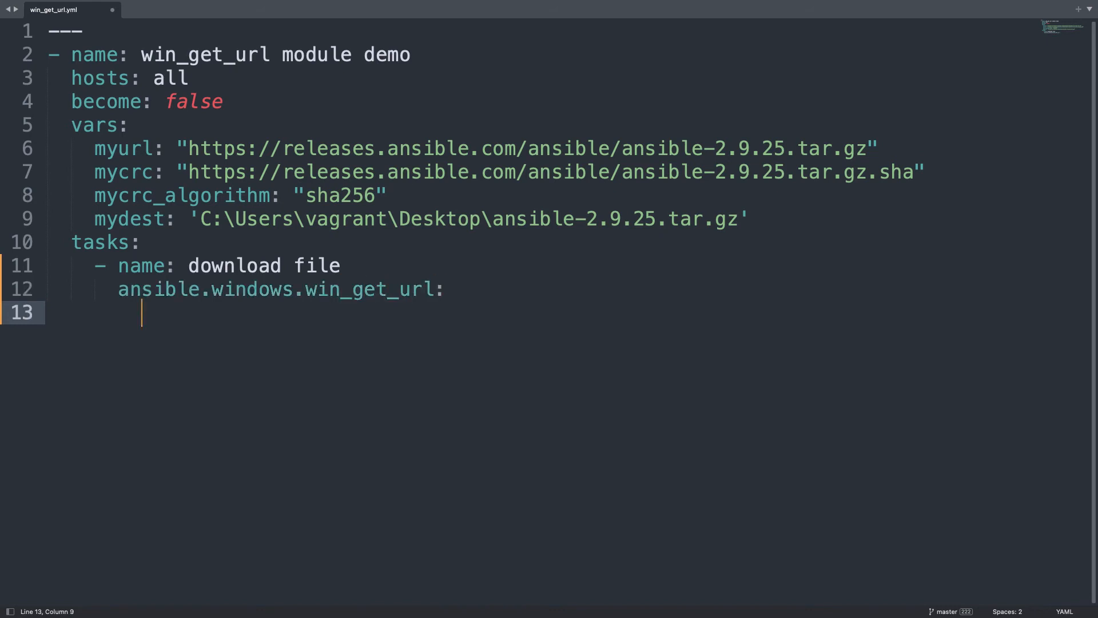
Set the task's url to "{{ myurl }}" and dest to "{{ mydest }}"
{"action": "type", "text": "url:"}
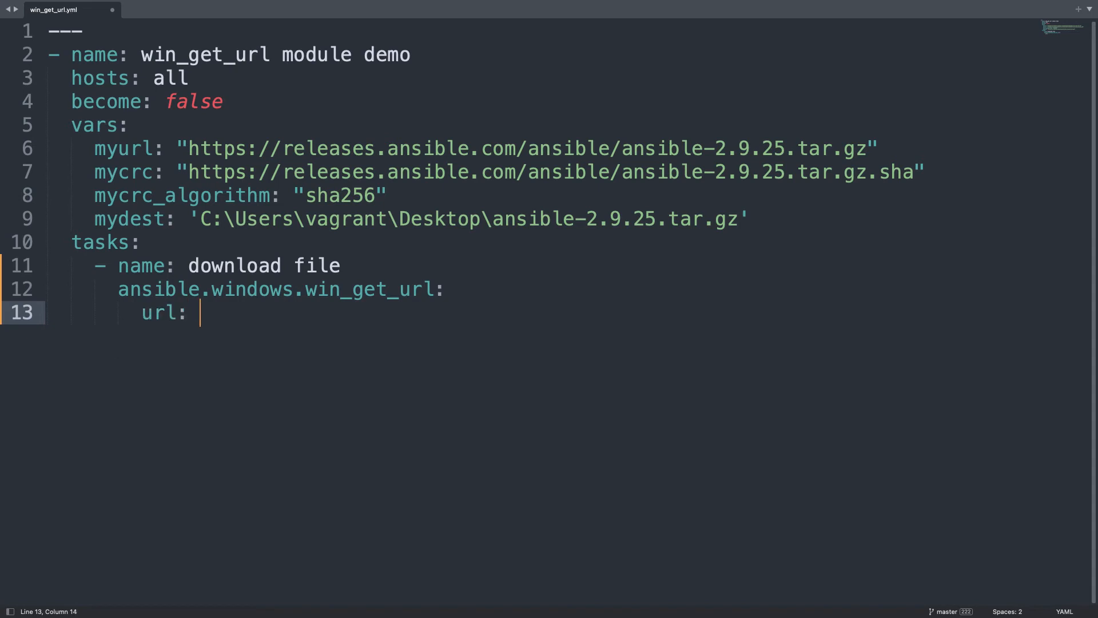
{"action": "type", "text": "\"{{ myurl"}
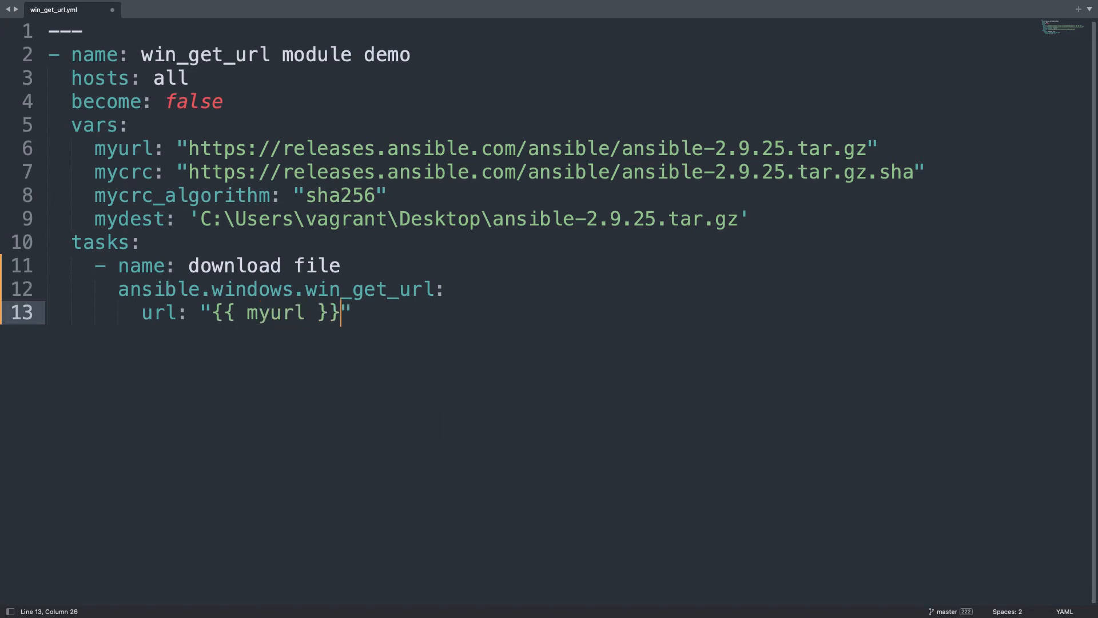
{"action": "type", "text": "dest: \"\""}
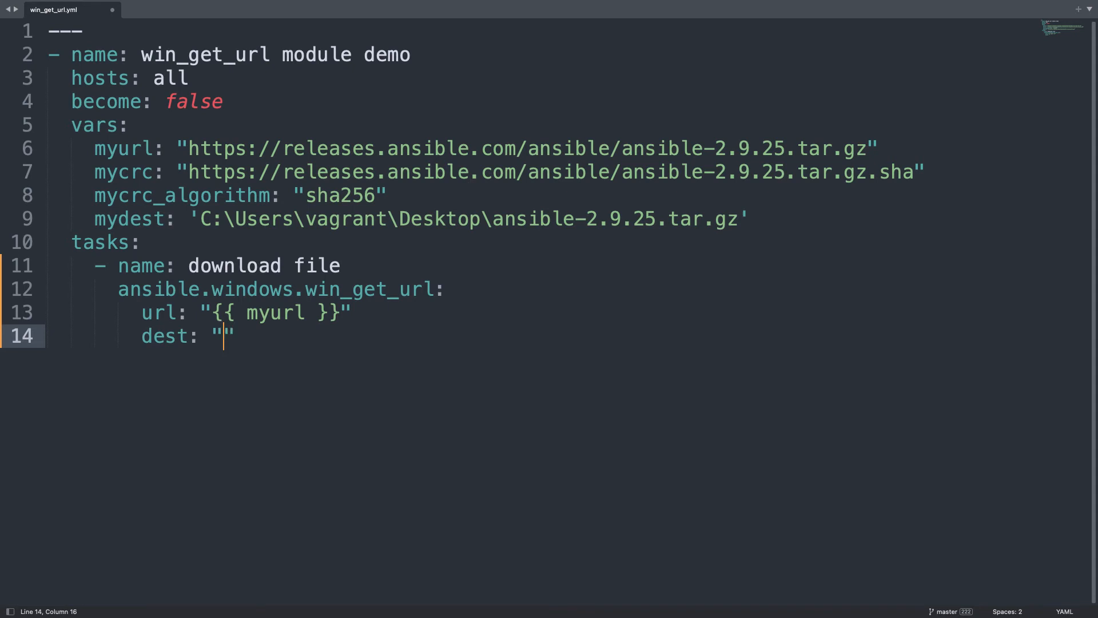
{"action": "type", "text": "{{ mydest"}
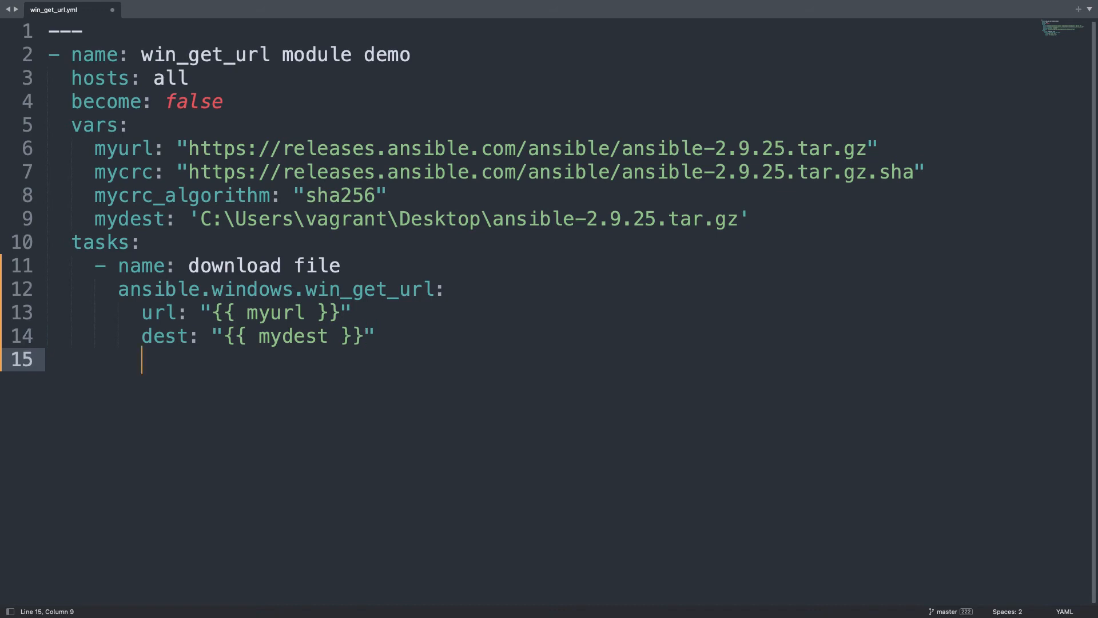
Add checksum_algorithm: "{{ mycrc_algorithm }}" to the download task
{"action": "type", "text": "chech"}
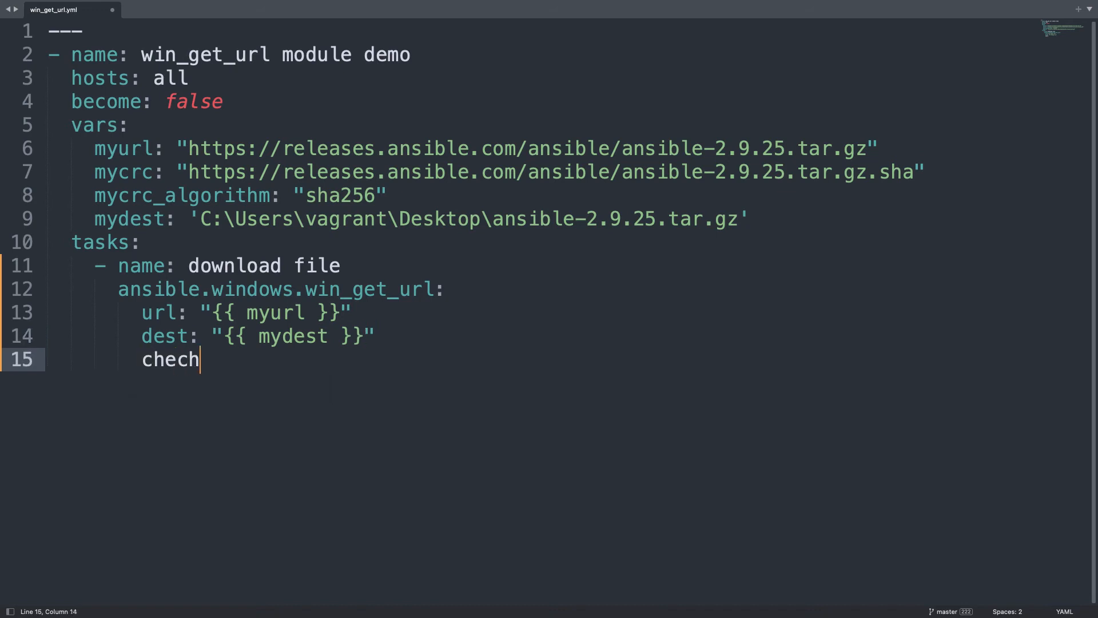
{"action": "key", "text": "Backspace"}
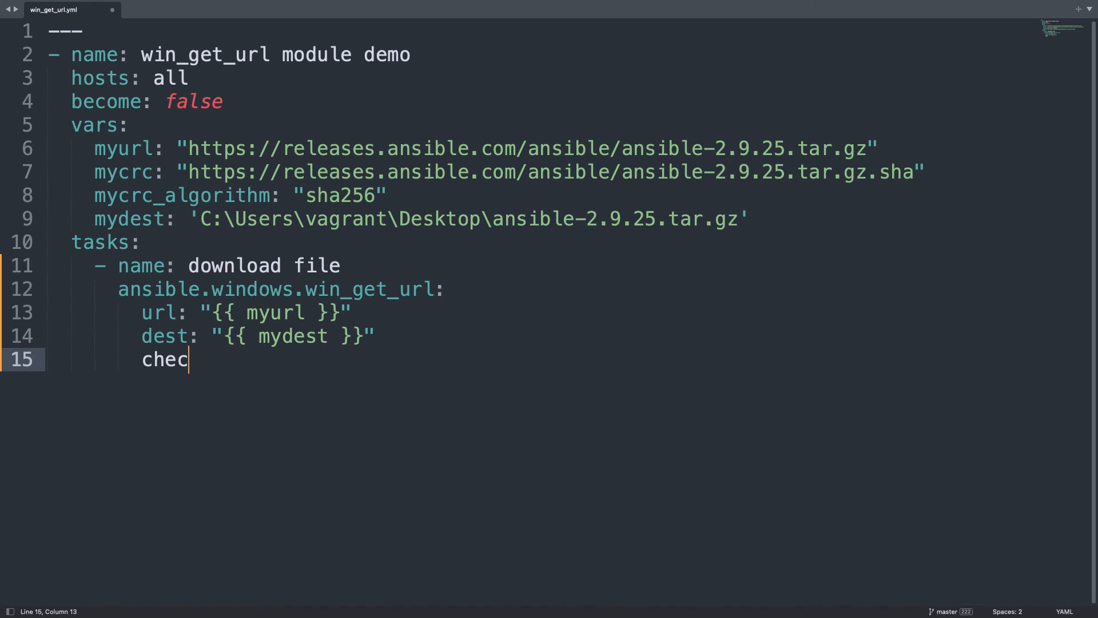
{"action": "type", "text": "ks"}
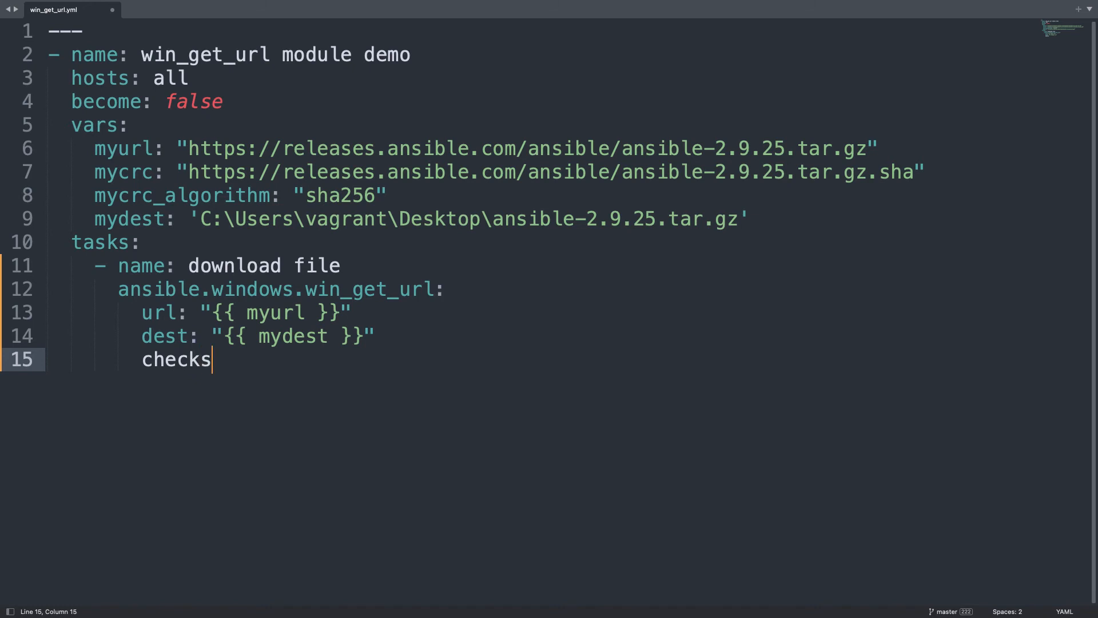
{"action": "type", "text": "um_a"}
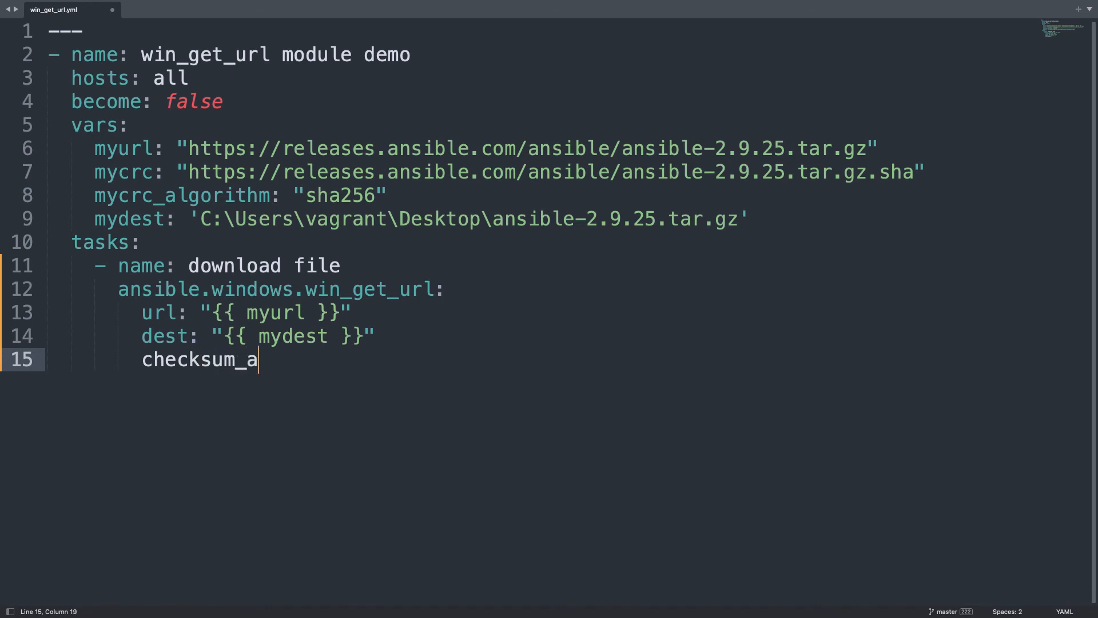
{"action": "type", "text": "lgorith"}
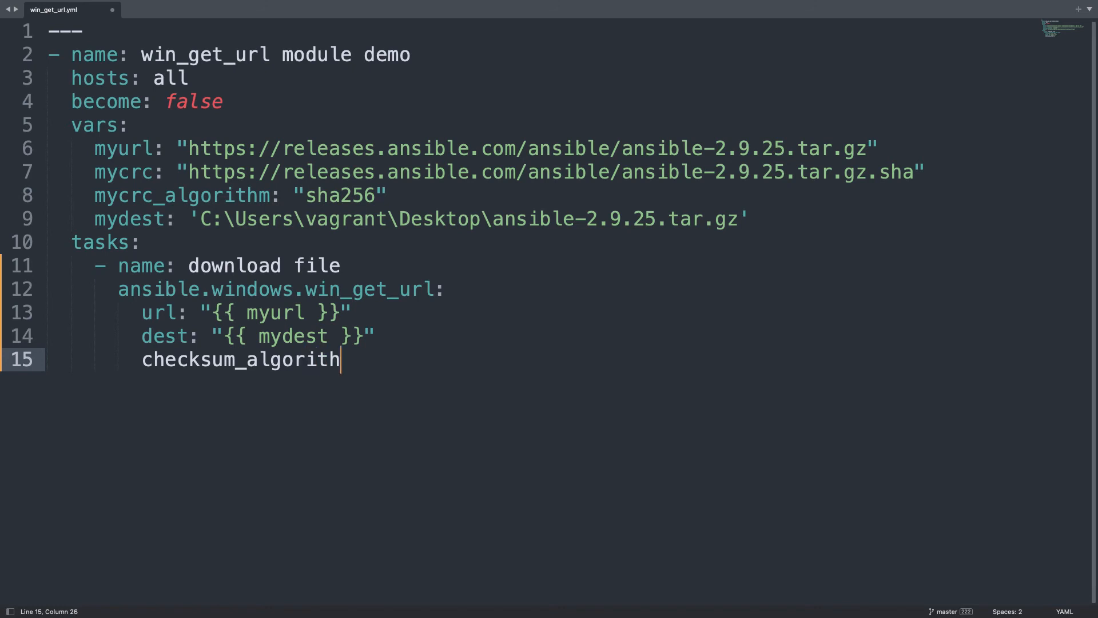
{"action": "type", "text": "m"}
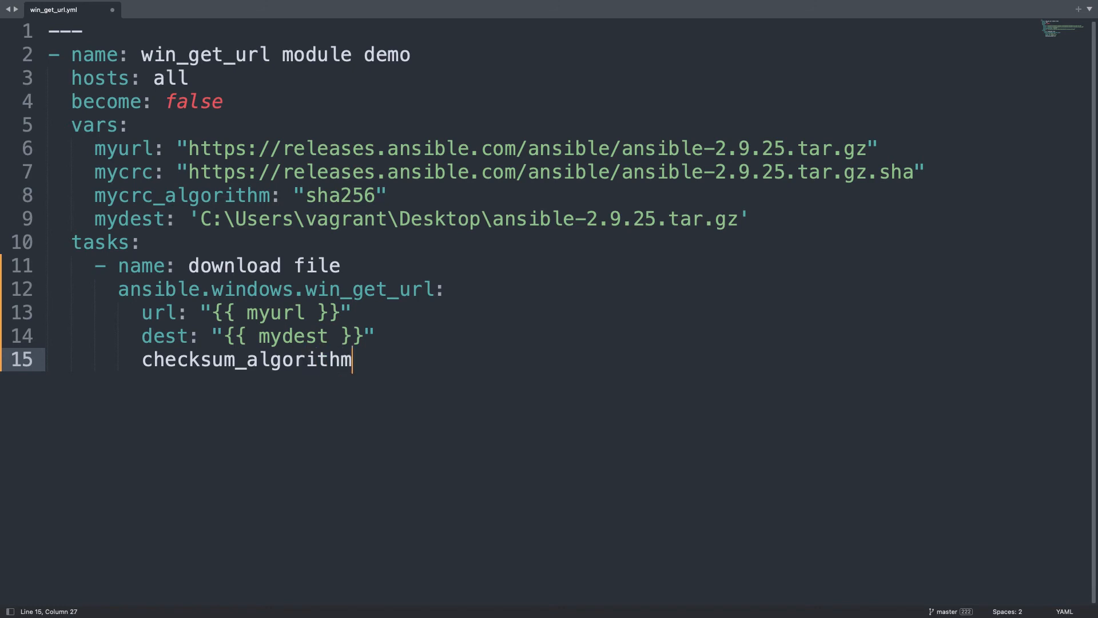
{"action": "type", "text": ": \"\""}
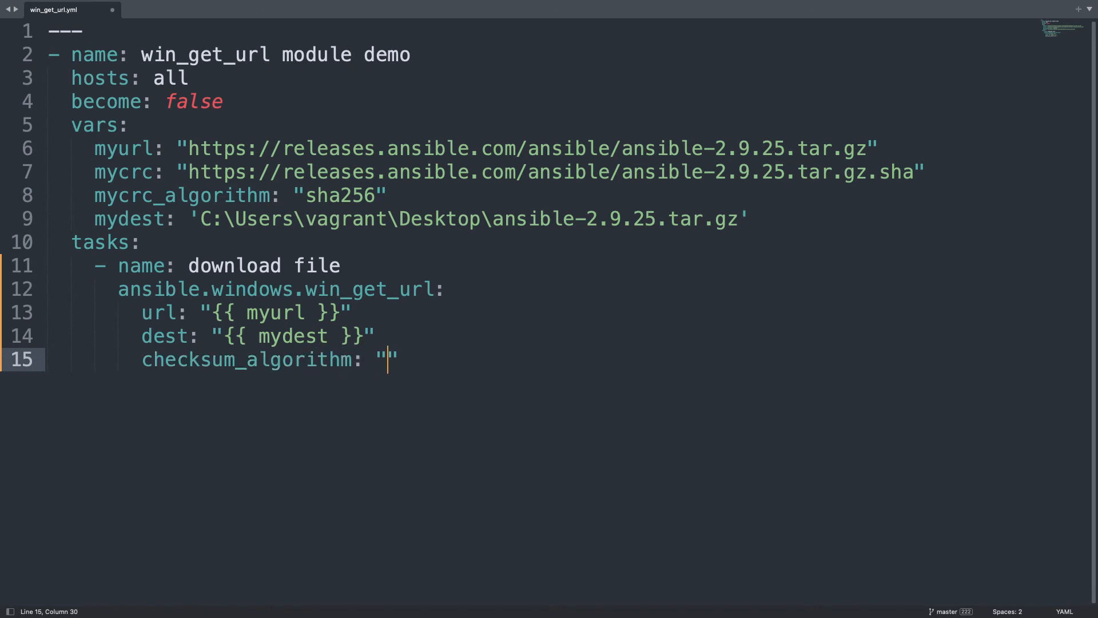
{"action": "type", "text": "{{ mycrc_algorithm"}
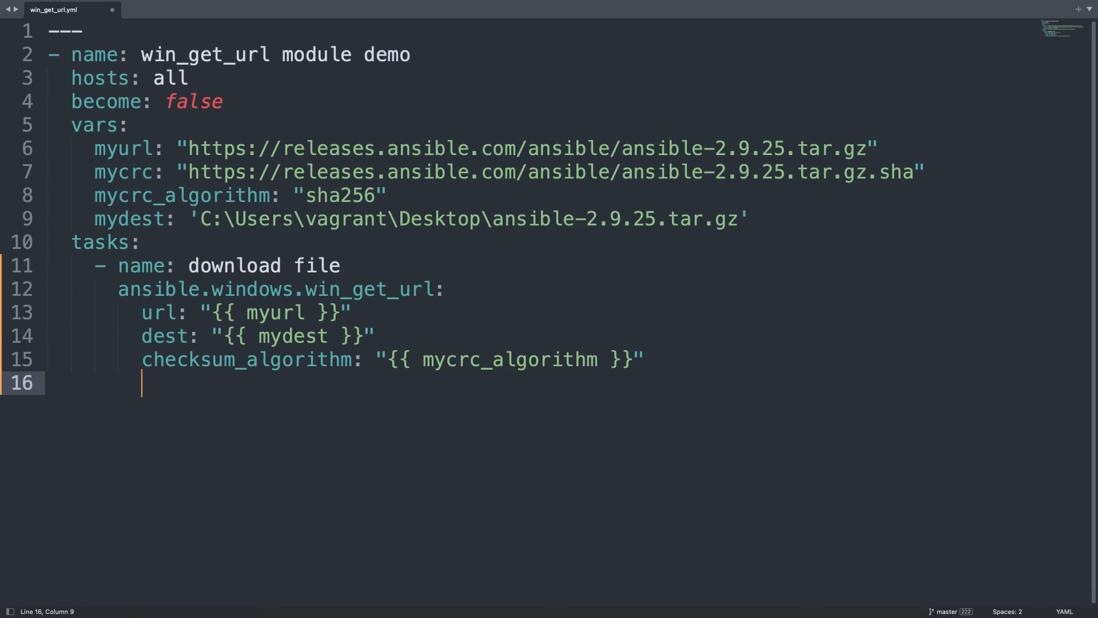
{"action": "type", "text": "checksum_algorit"}
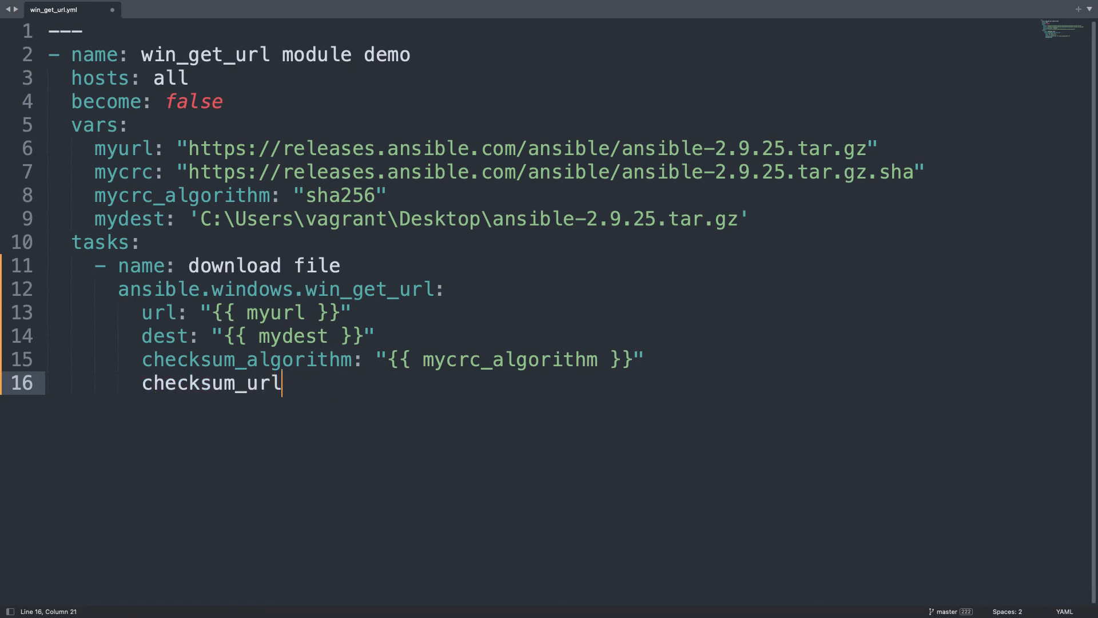
Add checksum_url: "{{ mycrc }}" to the download task
{"action": "type", "text": ": \"\""}
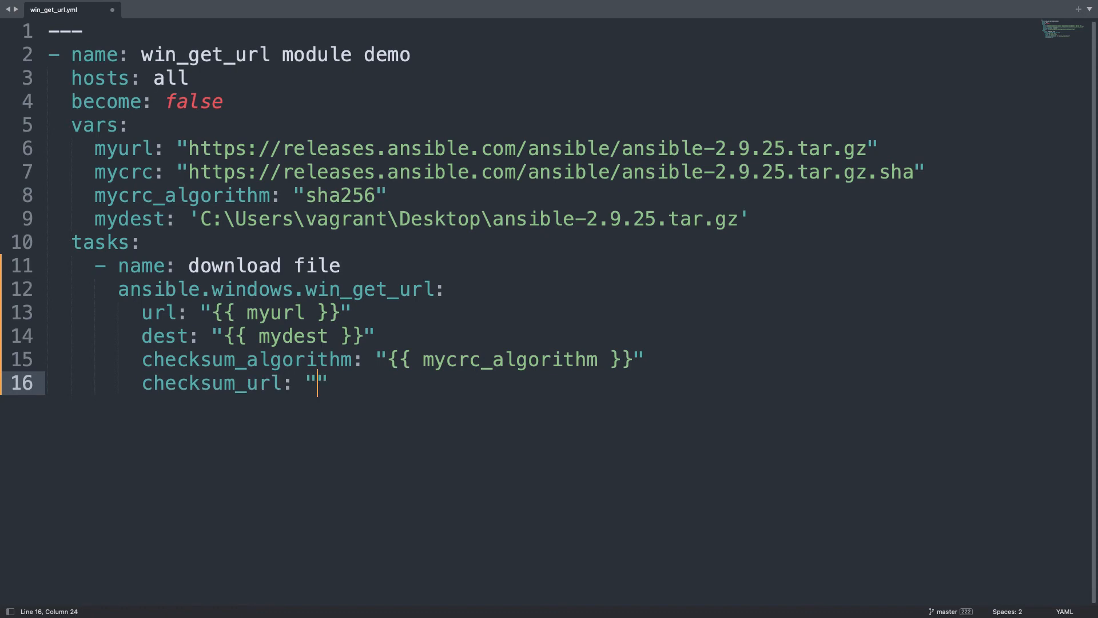
{"action": "type", "text": "{{ mycrc_algorithm"}
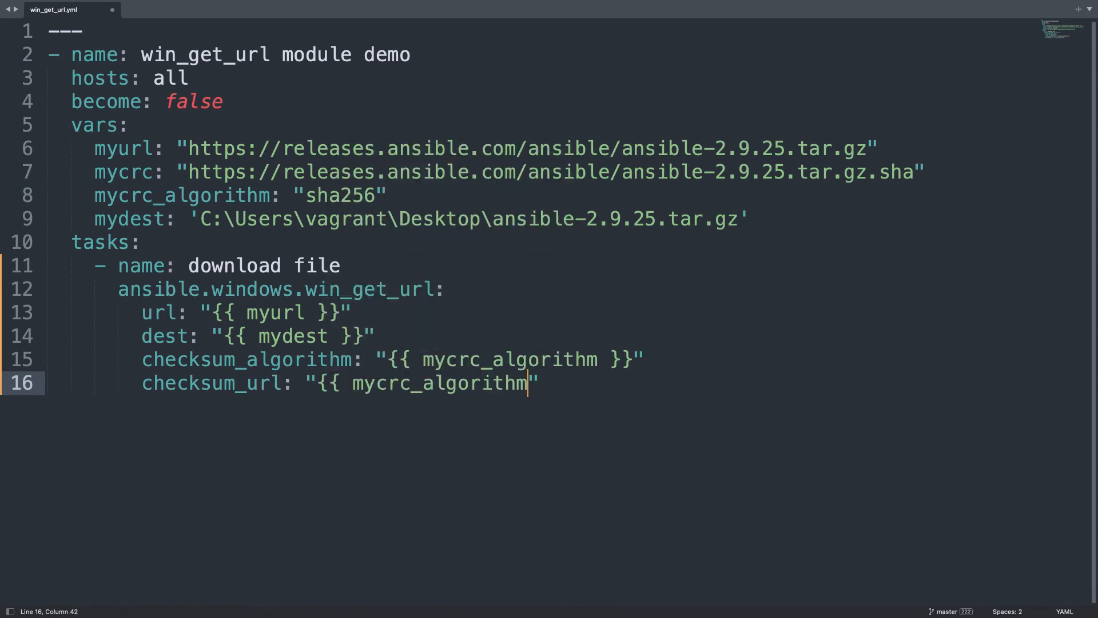
{"action": "key", "text": "BackSpace"}
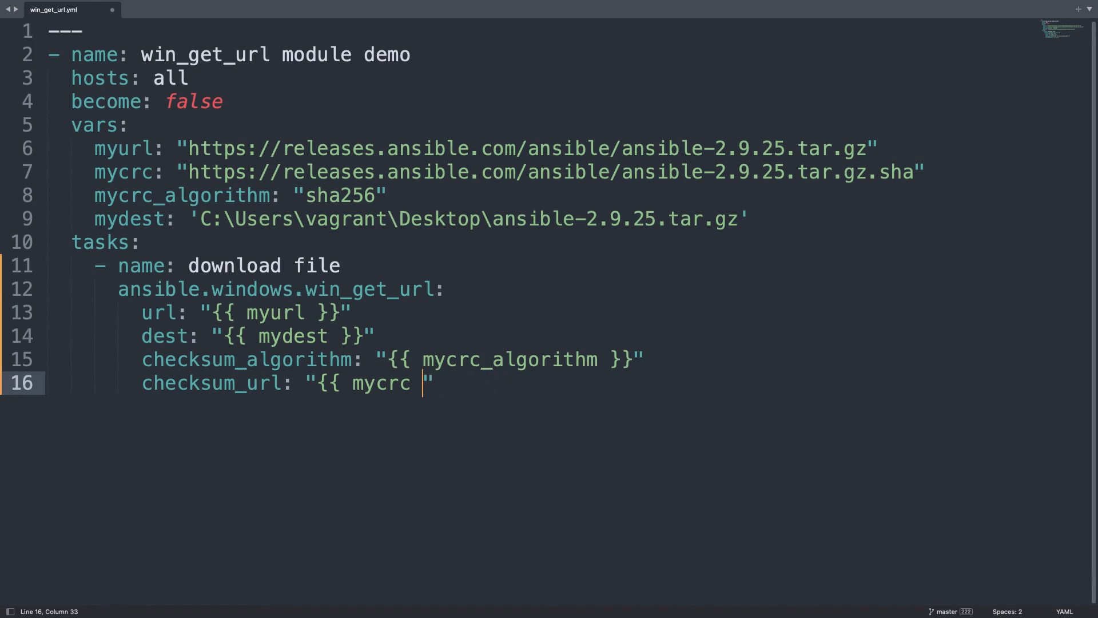
{"action": "type", "text": "}}\""}
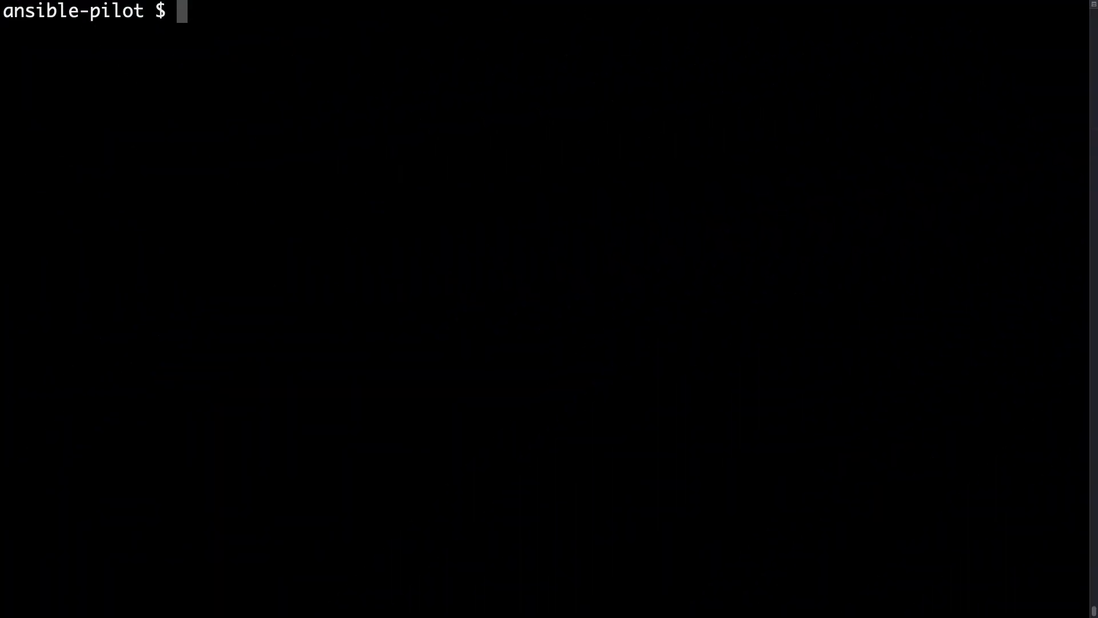
Enter ansible-playbook -i virtualmachines/win/inventory download\ file/win_get_url.yml at the prompt
{"action": "type", "text": "ansible"}
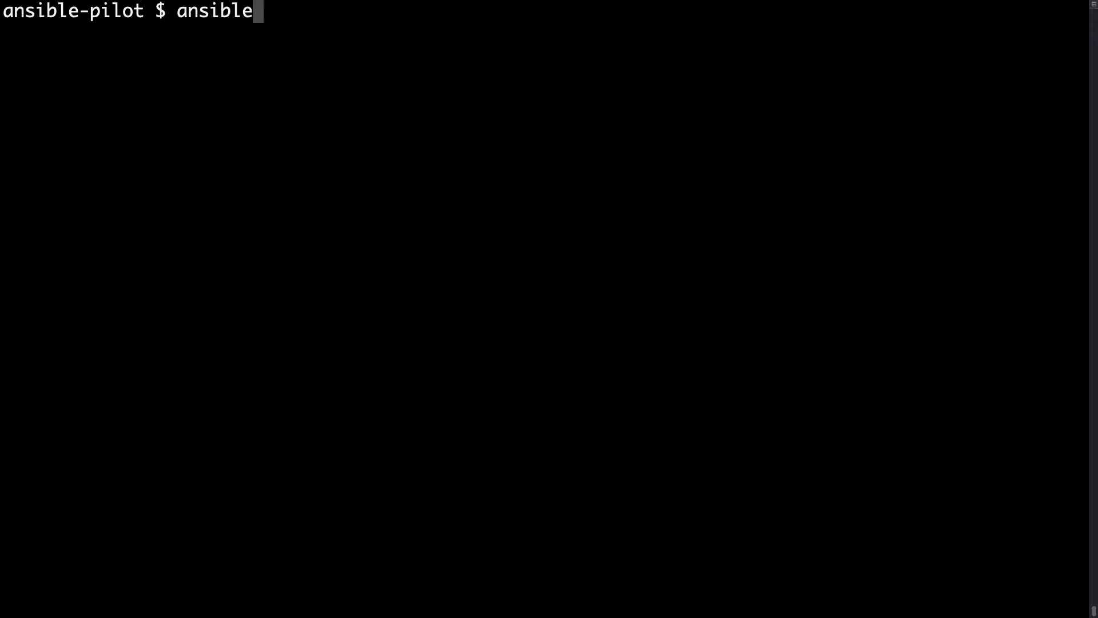
{"action": "type", "text": "-playbo"}
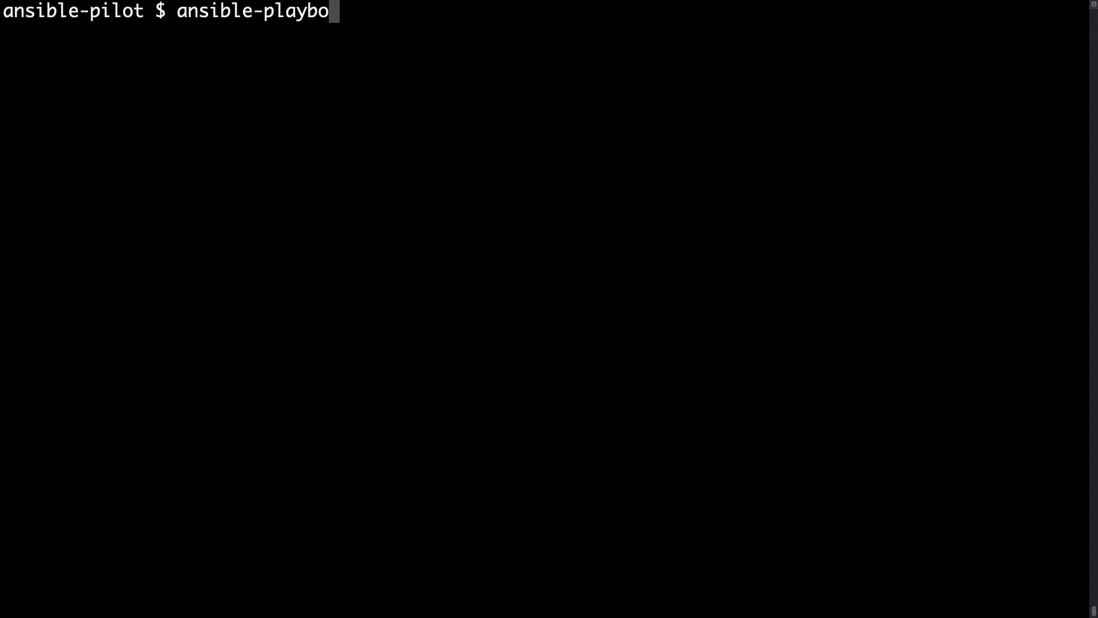
{"action": "type", "text": "ok -i vir"}
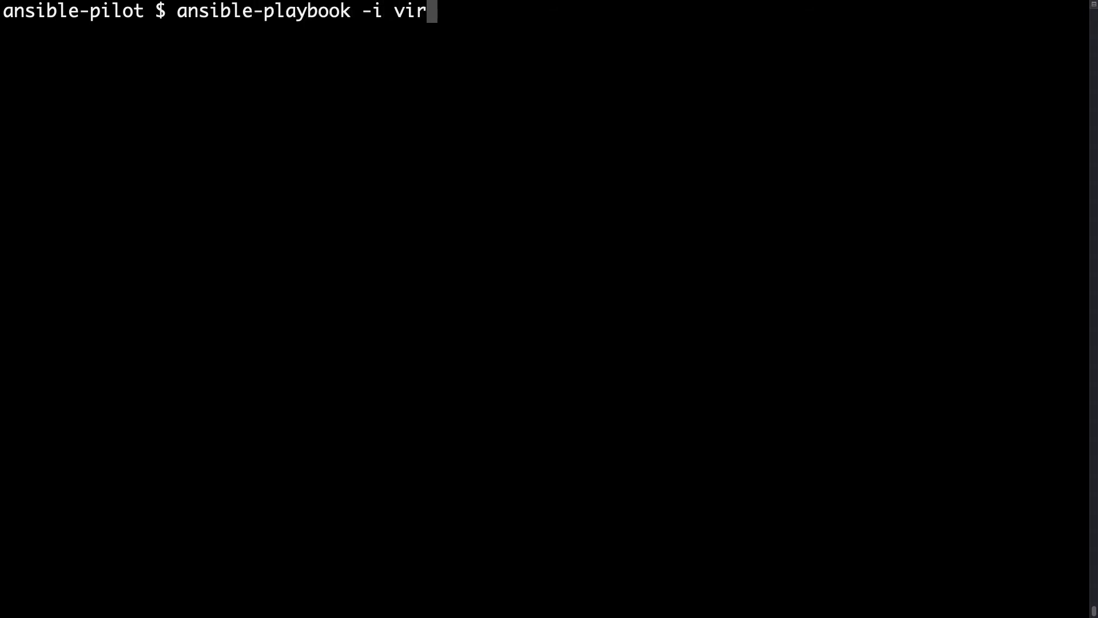
{"action": "type", "text": "tualmachines/wi"}
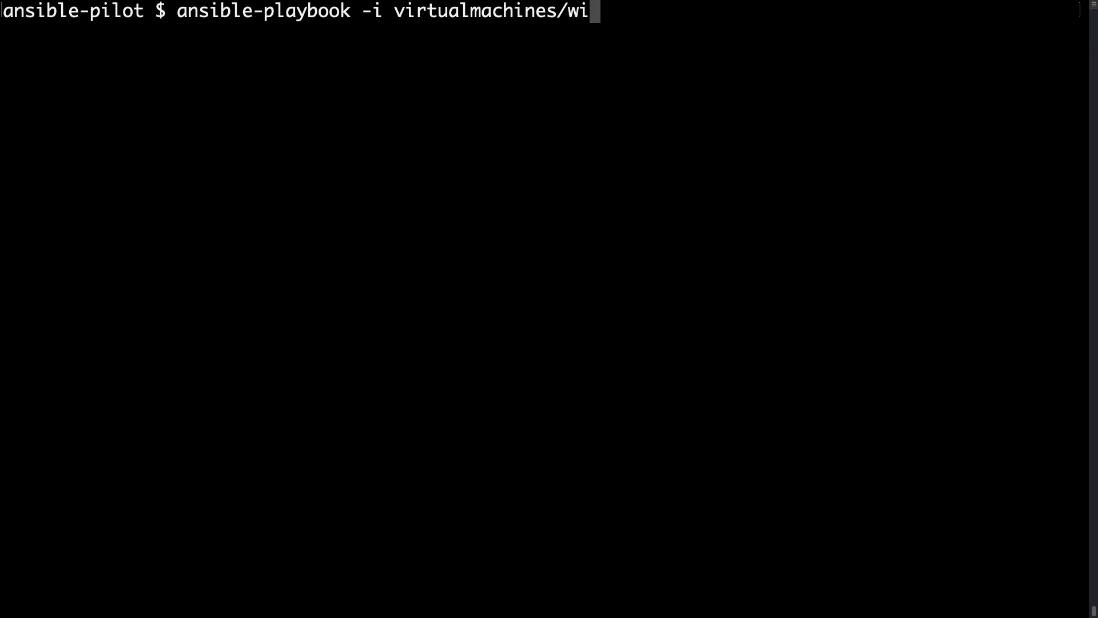
{"action": "type", "text": "n/inventory"}
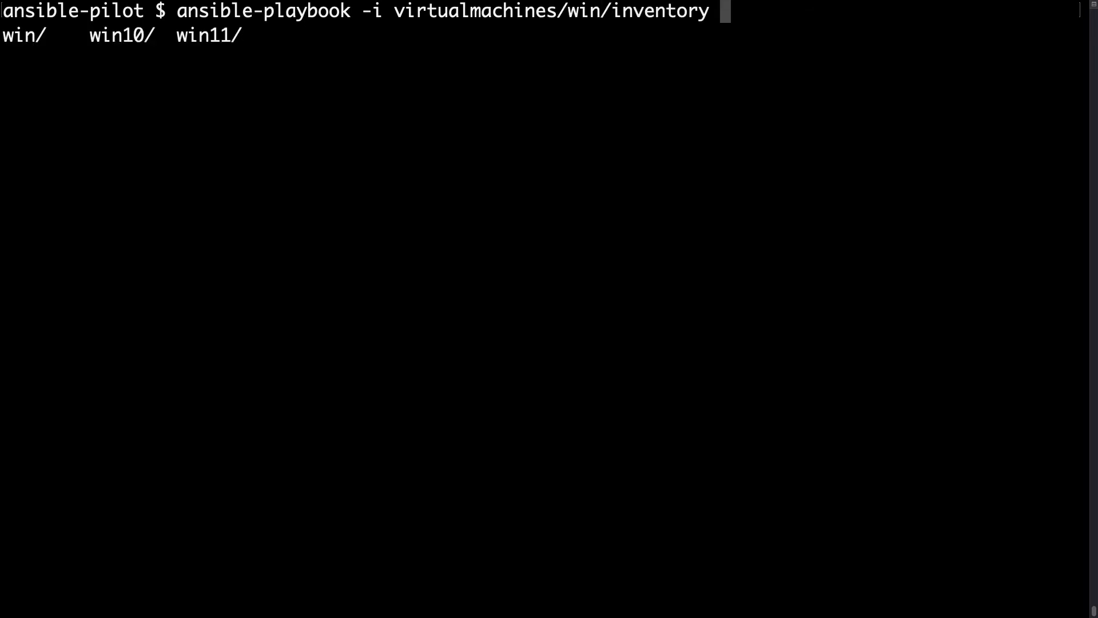
{"action": "type", "text": "download\\ file/"}
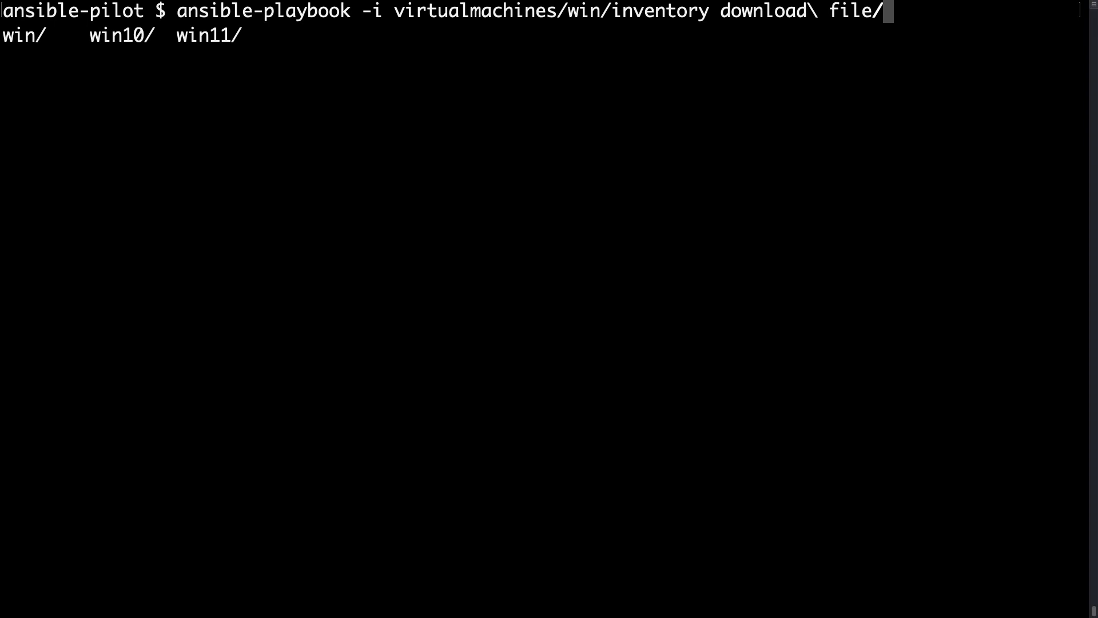
{"action": "type", "text": "win_get_url.yml"}
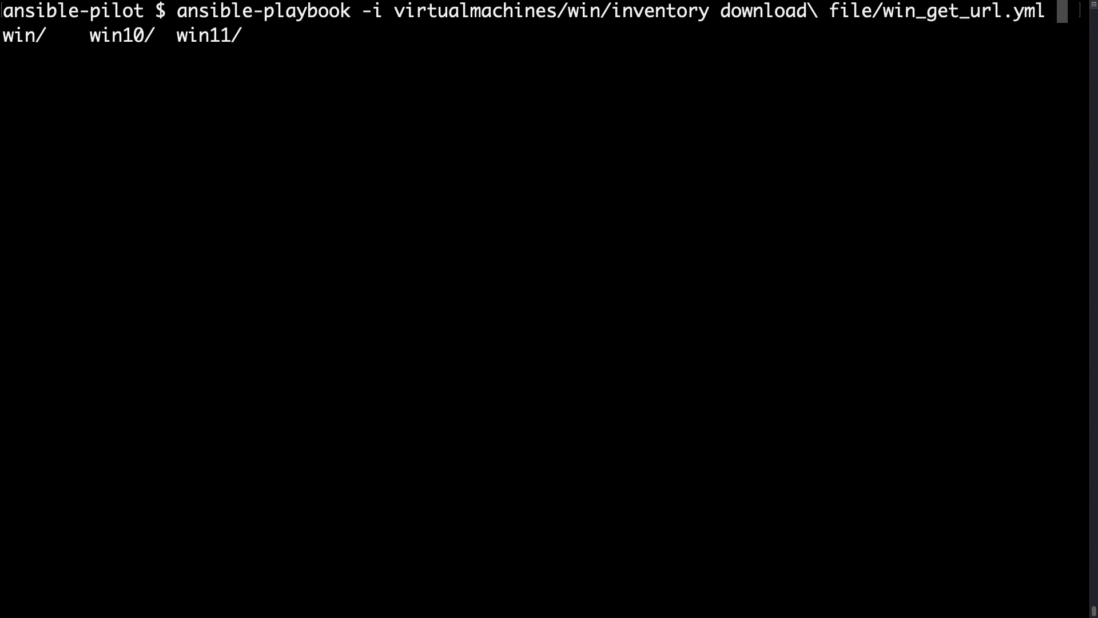
Run the playbook so the download task reports ok=2, changed=1 on WindowsServer
{"action": "key", "text": "Return"}
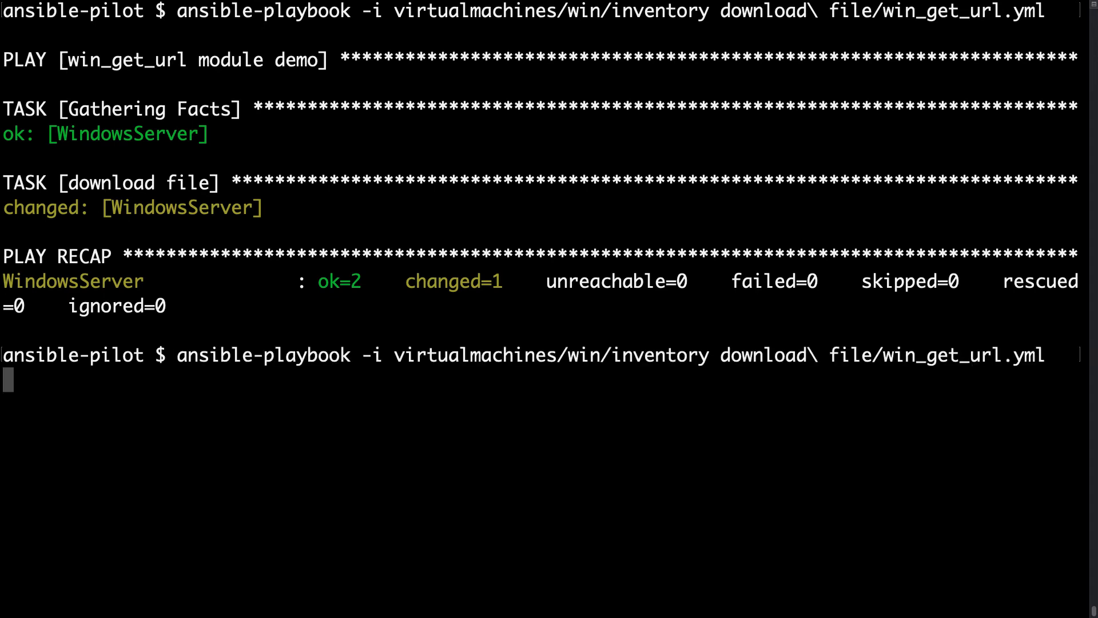
{"action": "key", "text": "Return"}
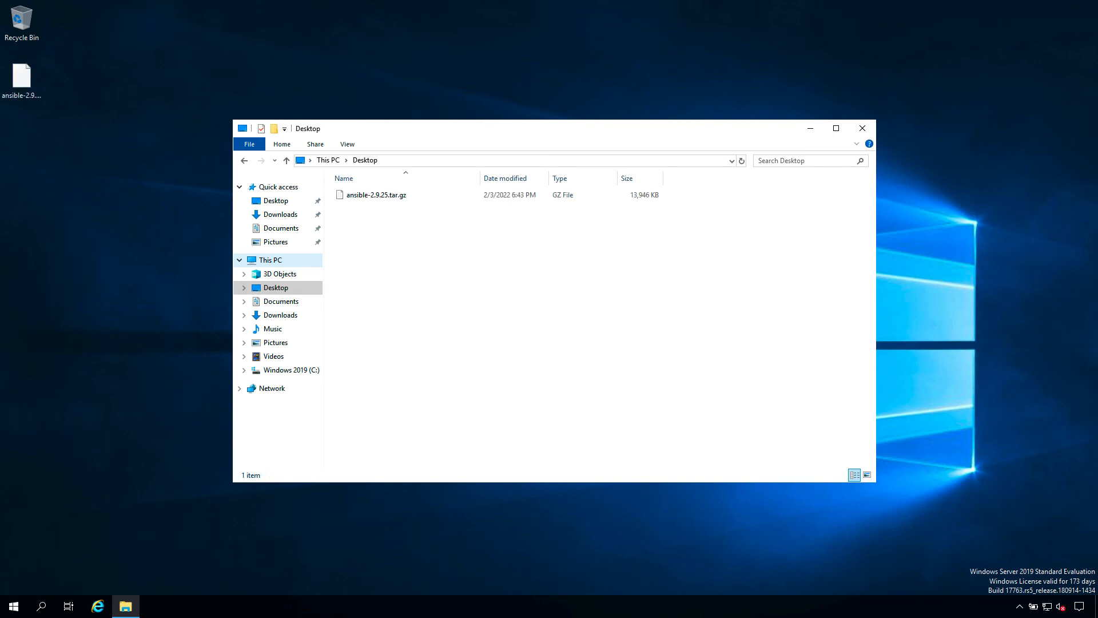
{"action": "mouse_move", "coordinate": [394, 205]}
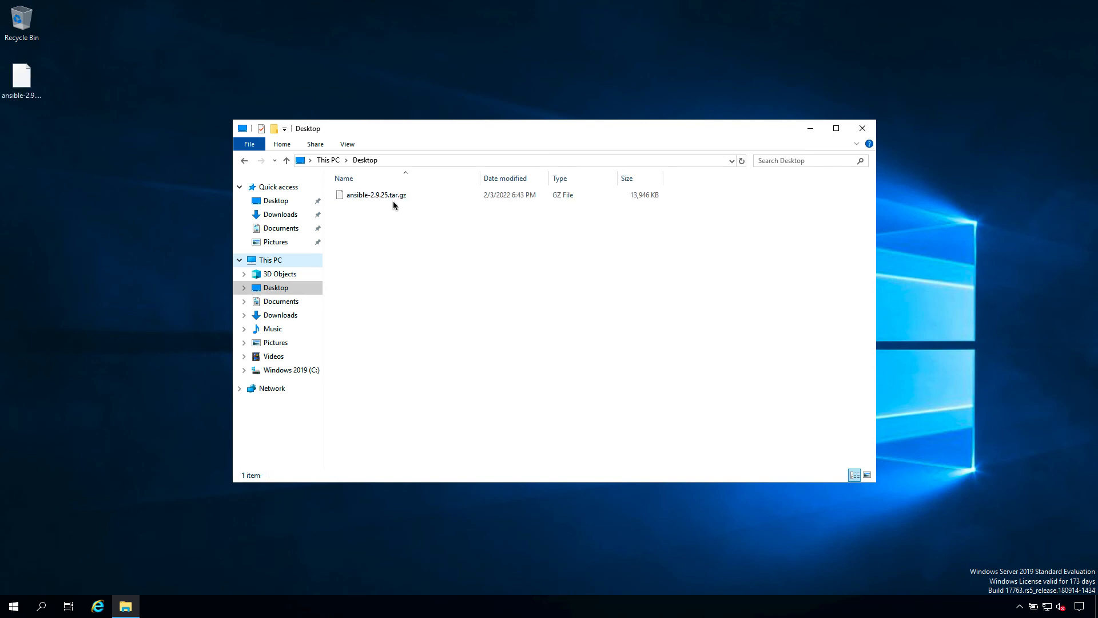
Check ansible-2.9.25.tar.gz's properties, confirming 13.6 MB at C:\Users\vagrant\Desktop, then dismiss them
{"action": "left_click", "coordinate": [375, 195]}
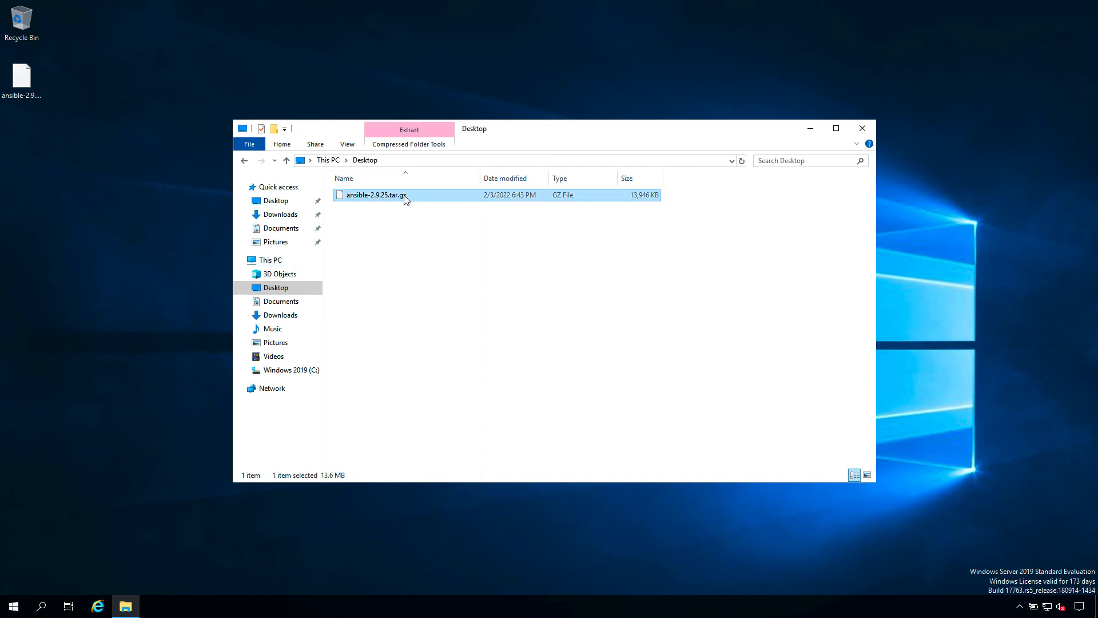
{"action": "right_click", "coordinate": [405, 196]}
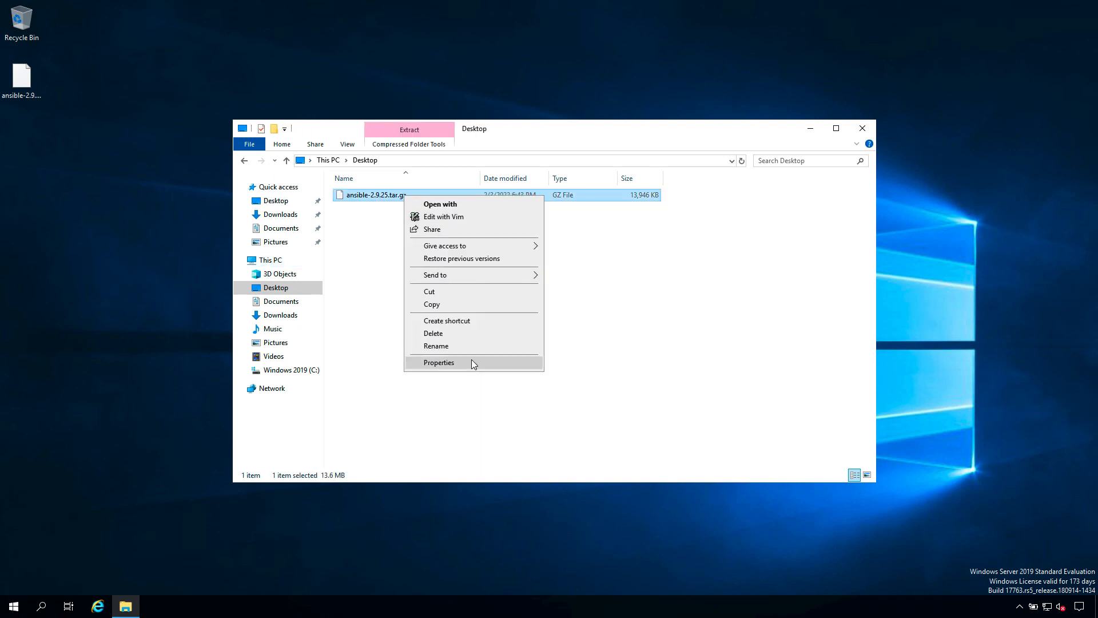
{"action": "left_click", "coordinate": [438, 363]}
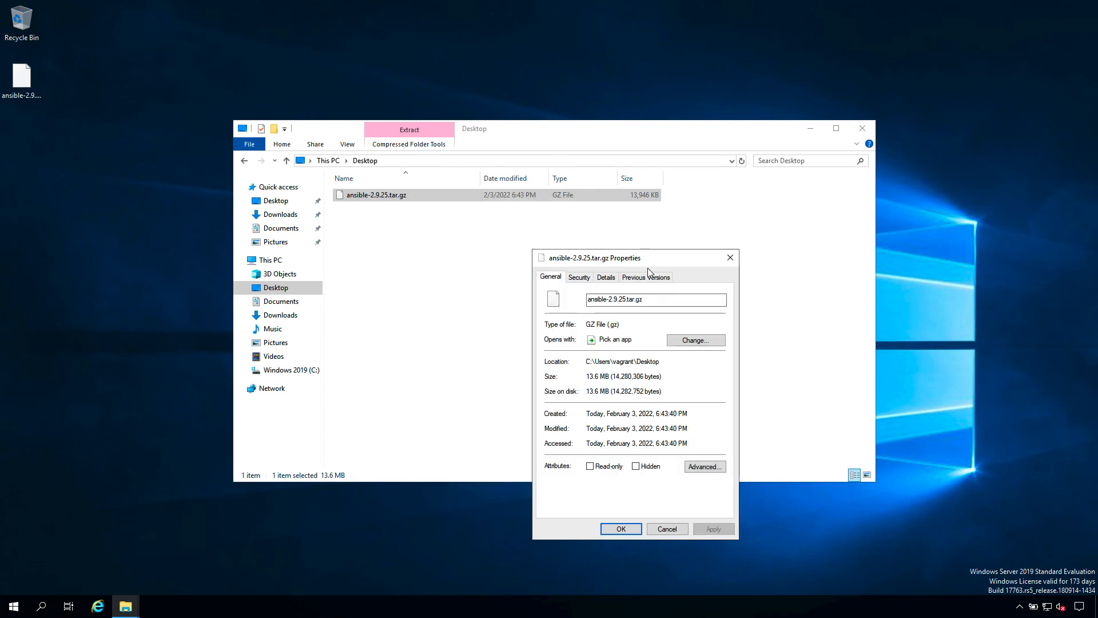
{"action": "mouse_move", "coordinate": [728, 257]}
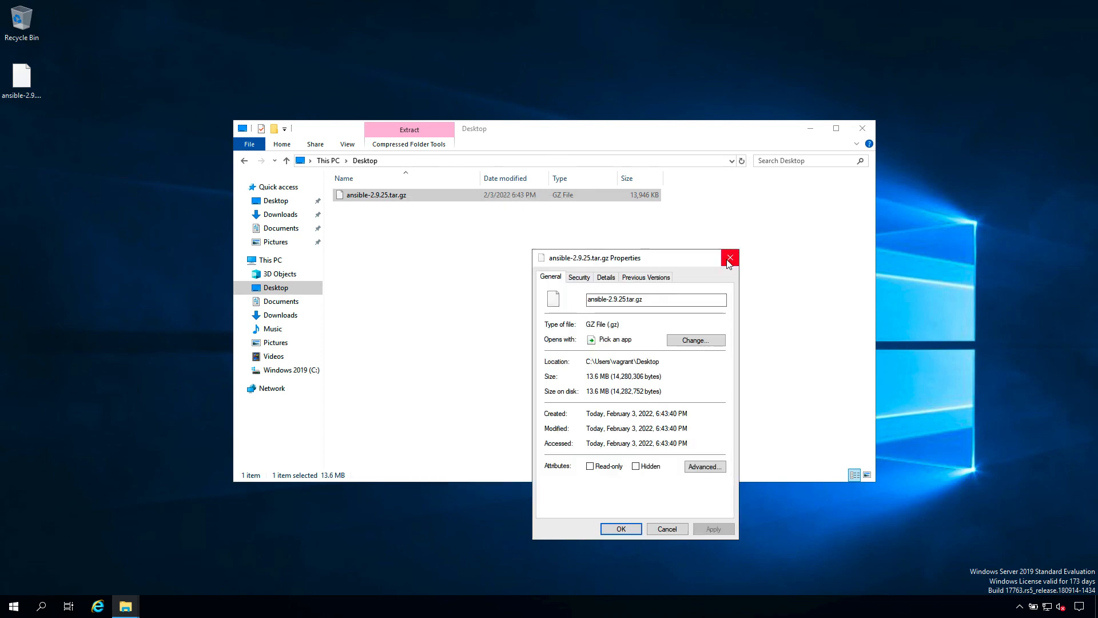
{"action": "mouse_move", "coordinate": [729, 257]}
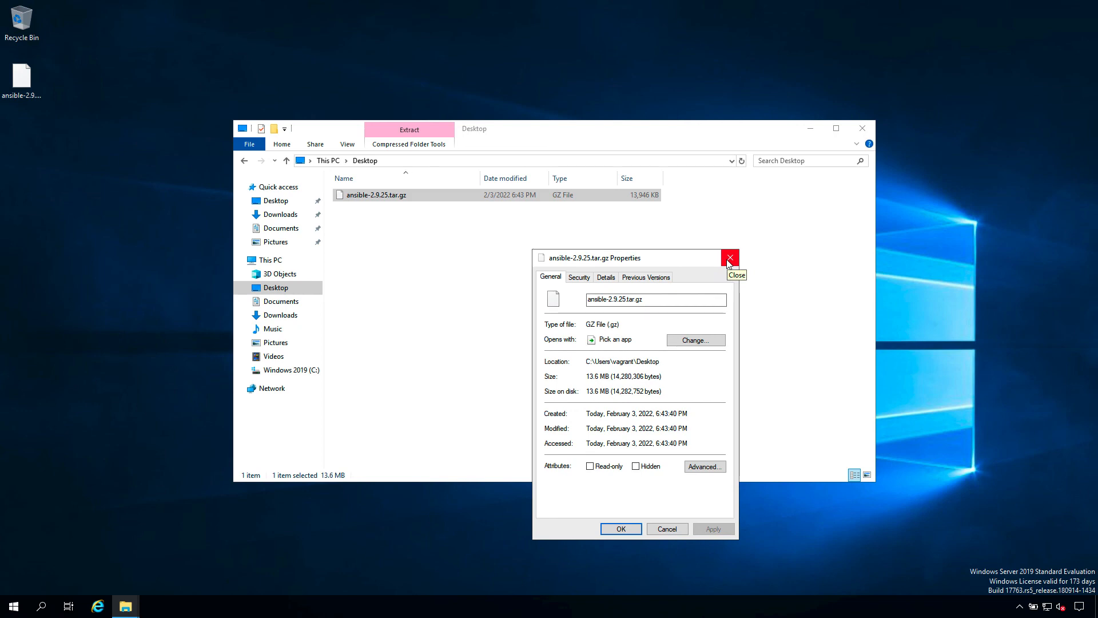
{"action": "left_click", "coordinate": [728, 257]}
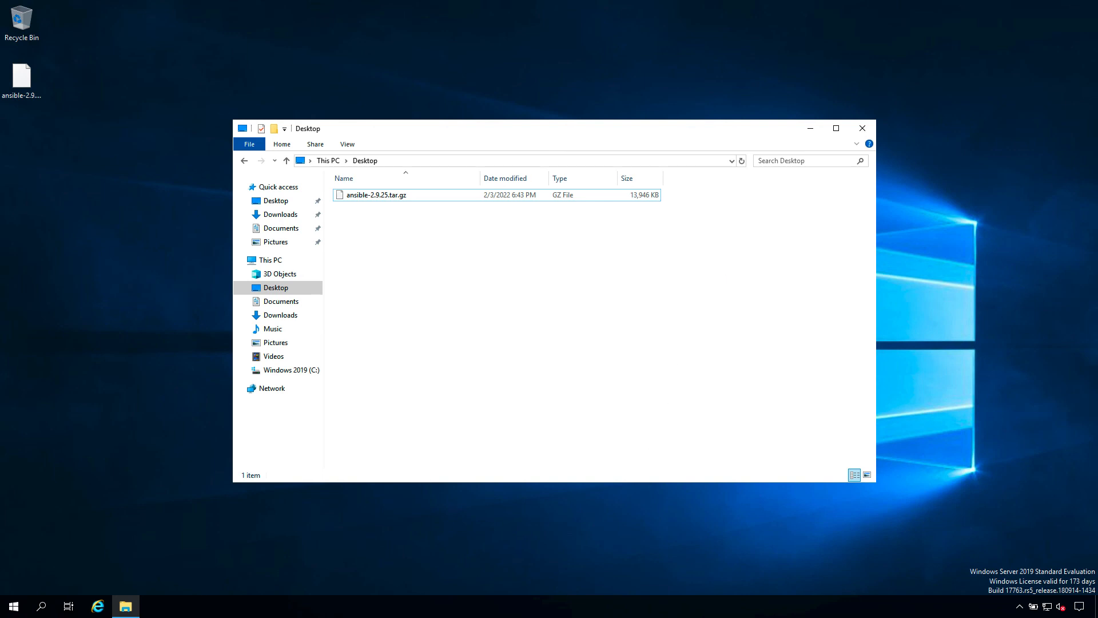
{"action": "mouse_move", "coordinate": [13, 606]}
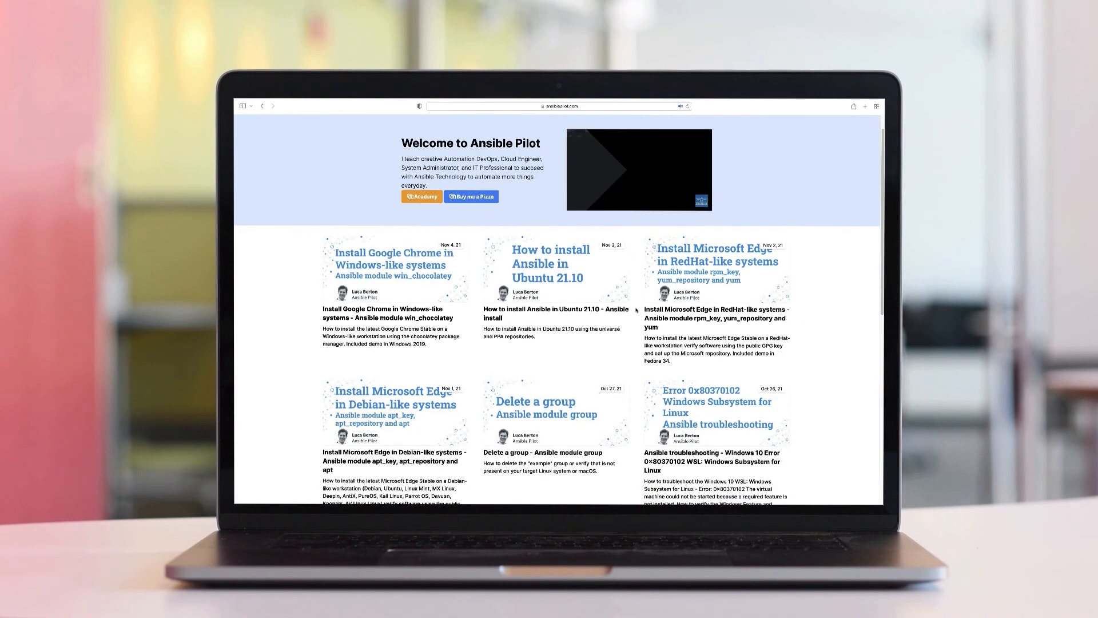
Scroll down the ansiblepilot.com homepage's tutorial posts to the More posts link
{"action": "scroll", "scroll_direction": "down", "scroll_amount": 3}
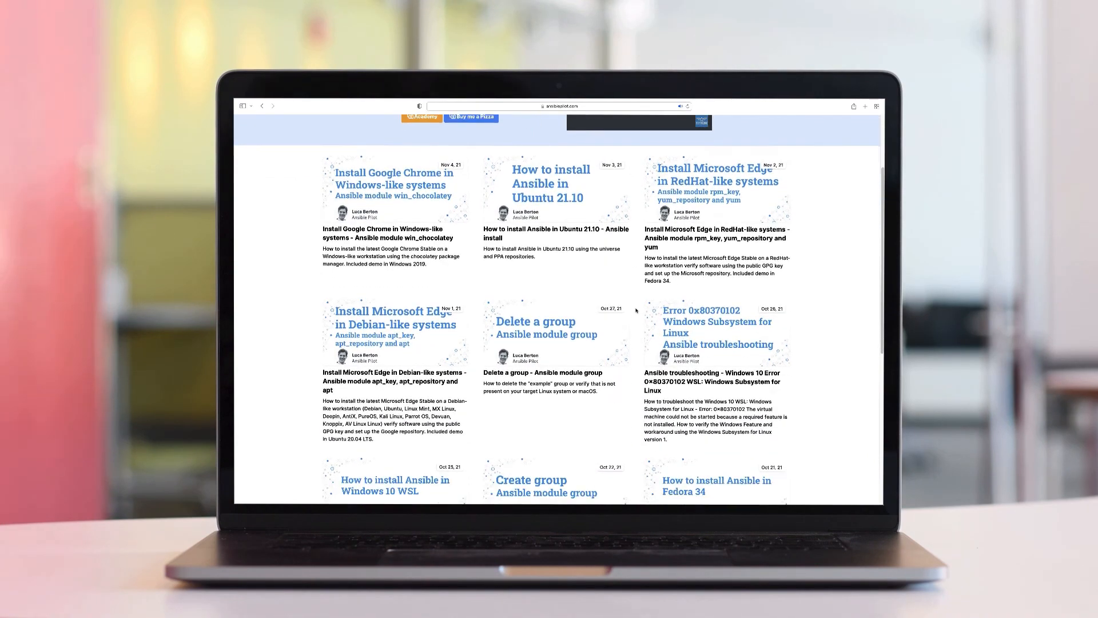
{"action": "scroll", "scroll_direction": "down", "scroll_amount": 3}
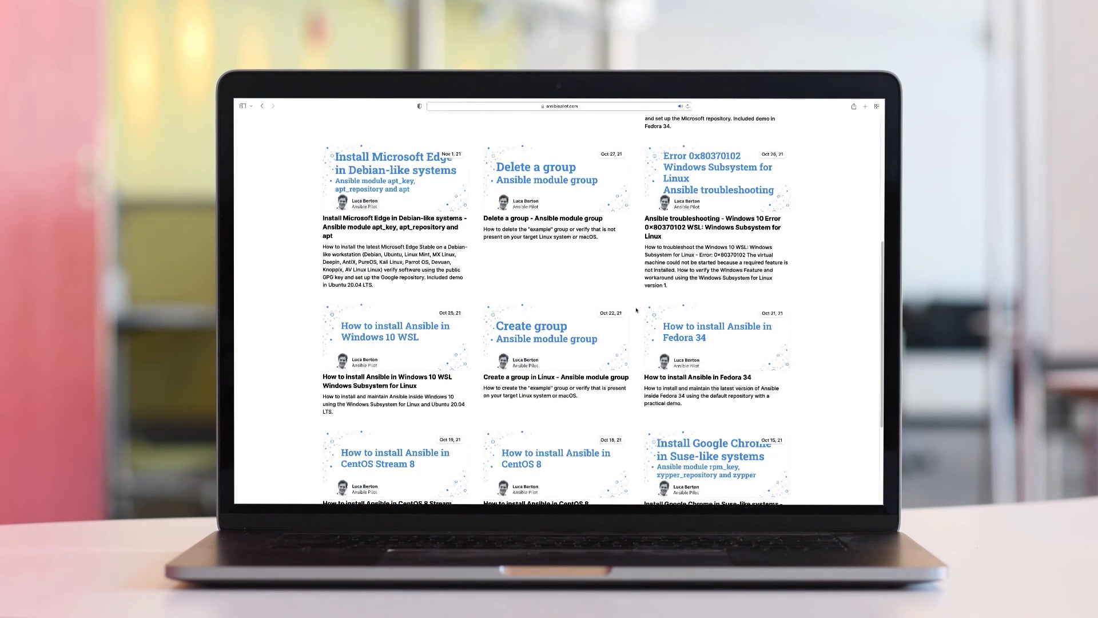
{"action": "scroll", "scroll_direction": "down", "scroll_amount": 3}
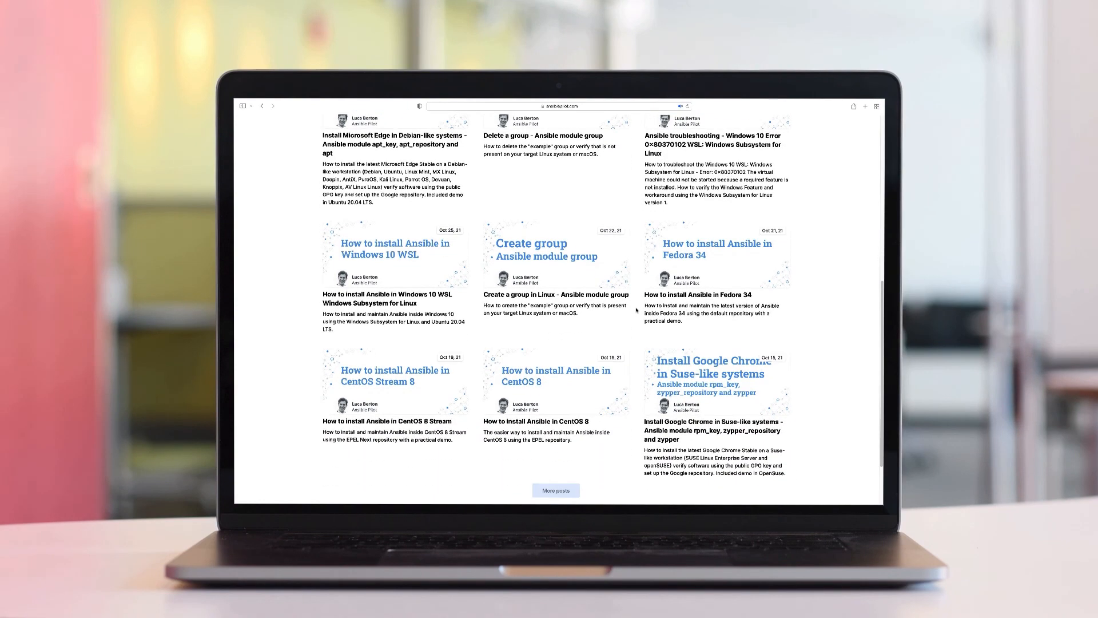
{"action": "scroll", "scroll_direction": "down", "scroll_amount": 3}
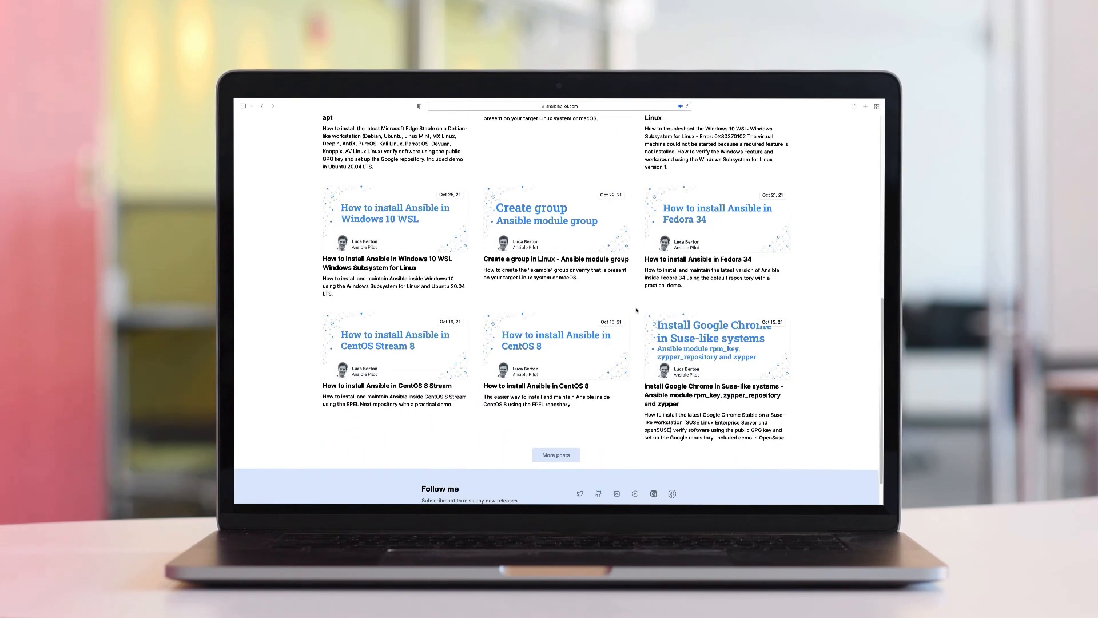